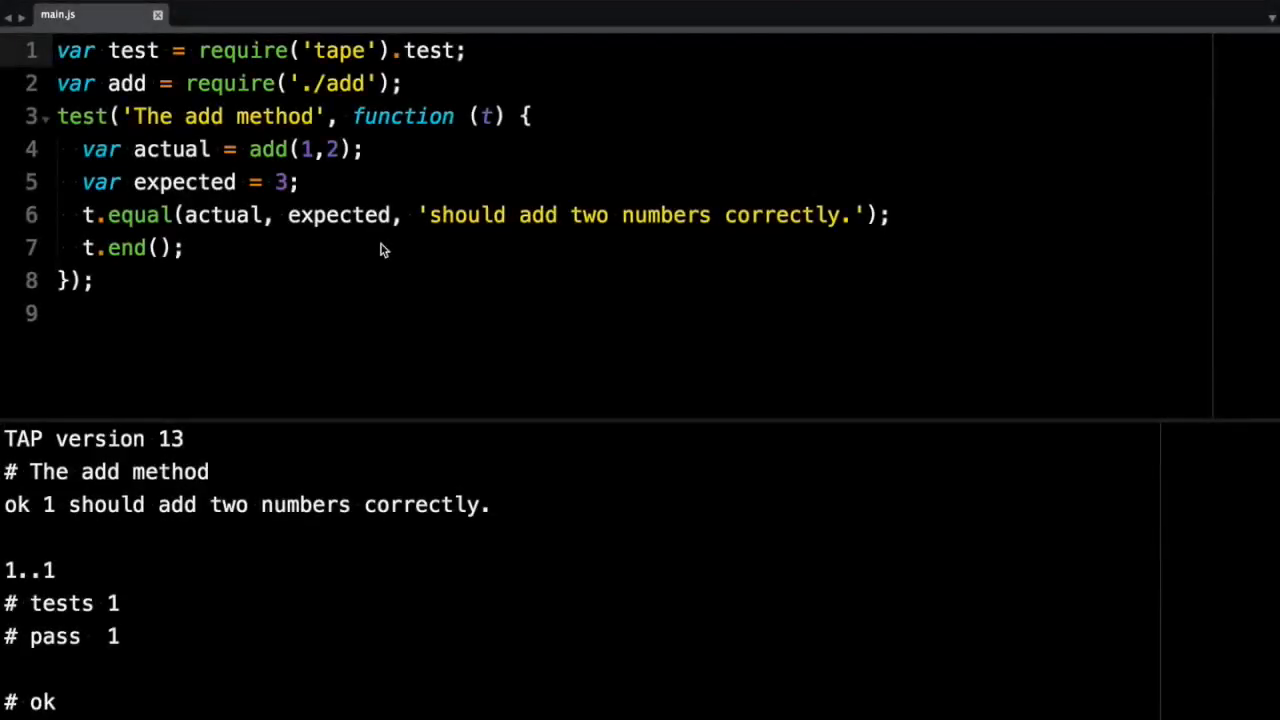
mouse_move(358, 207)
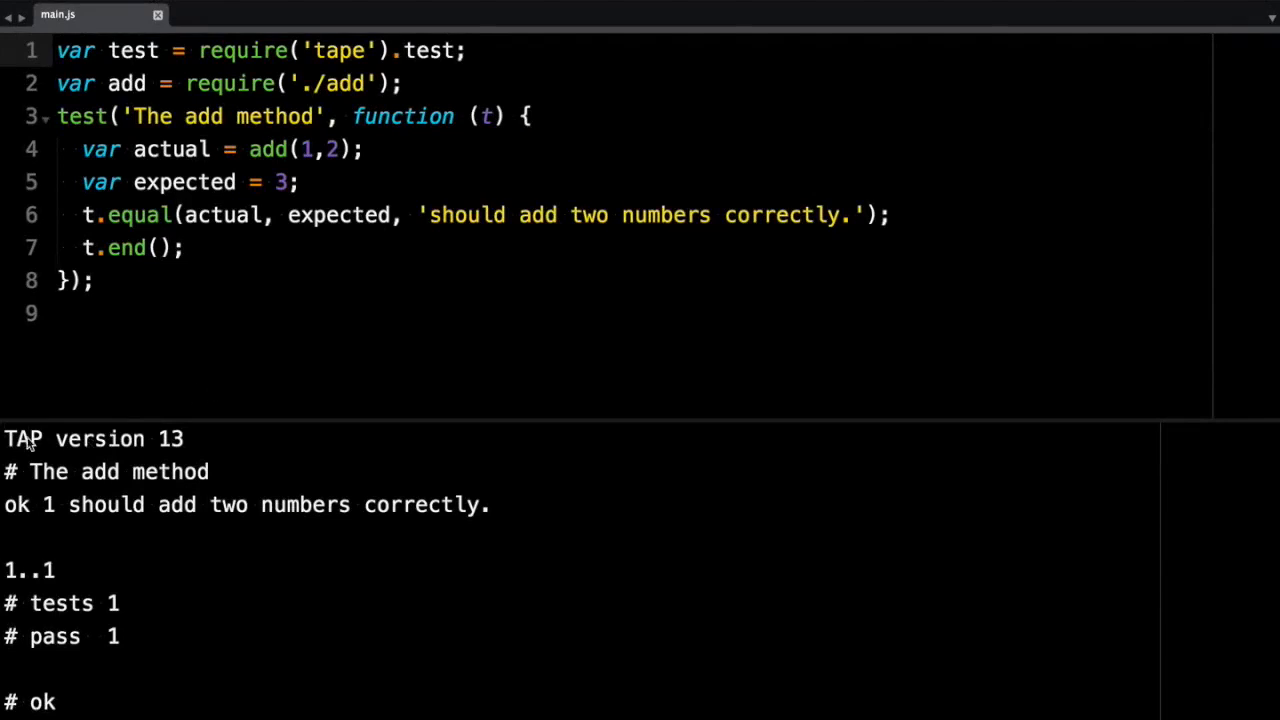
- Install tap-spec and tap-simple as dev dependencies using npm i tap-spec tap-simple -D
double_click(90, 439)
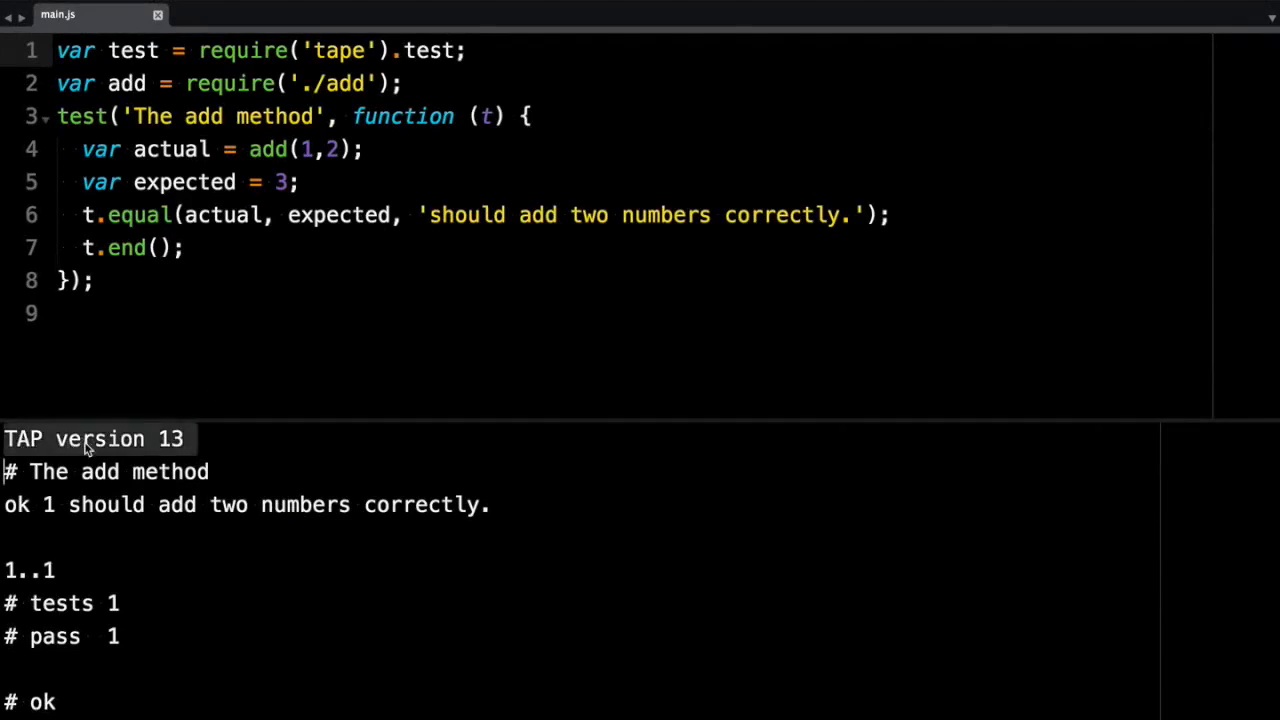
mouse_move(48, 443)
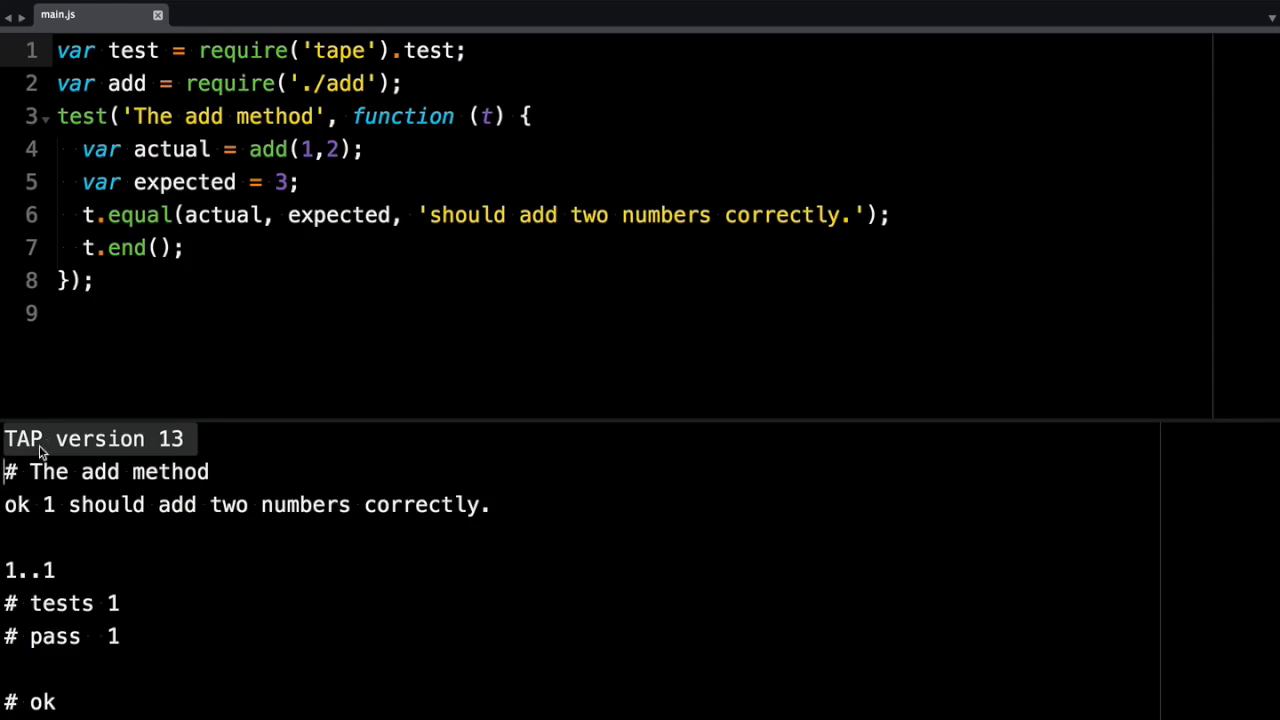
mouse_move(62, 454)
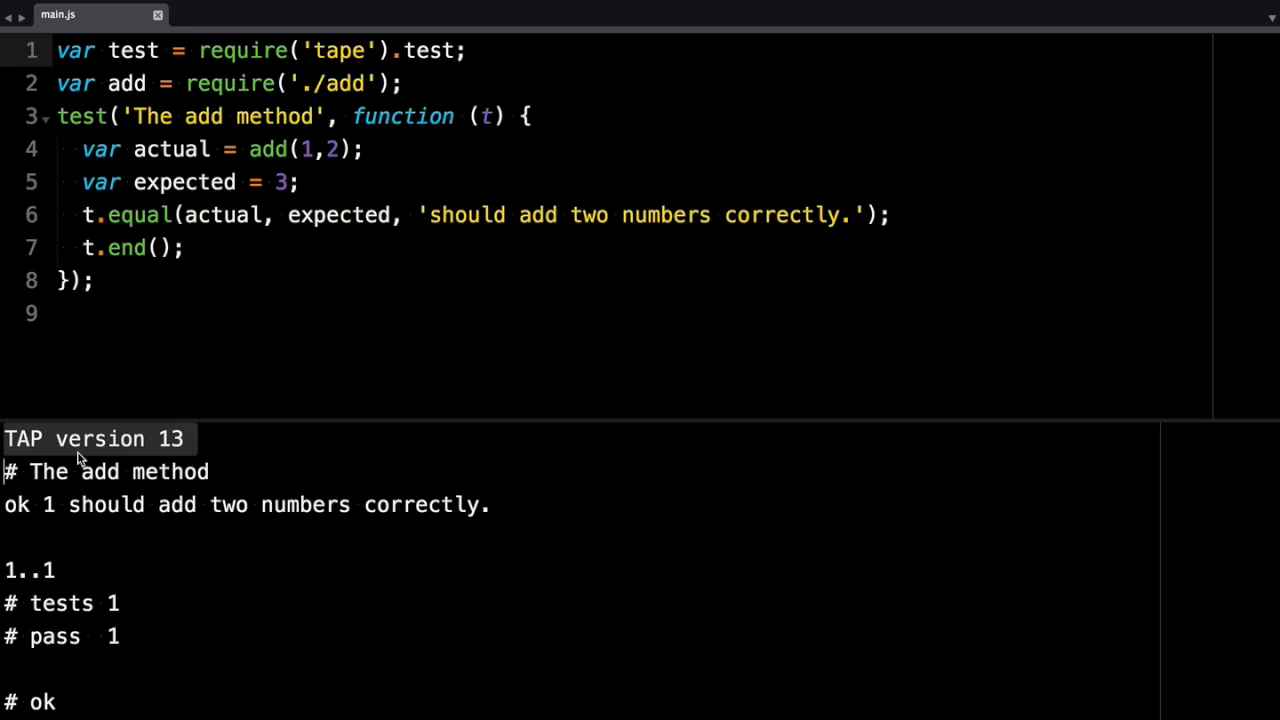
mouse_move(145, 651)
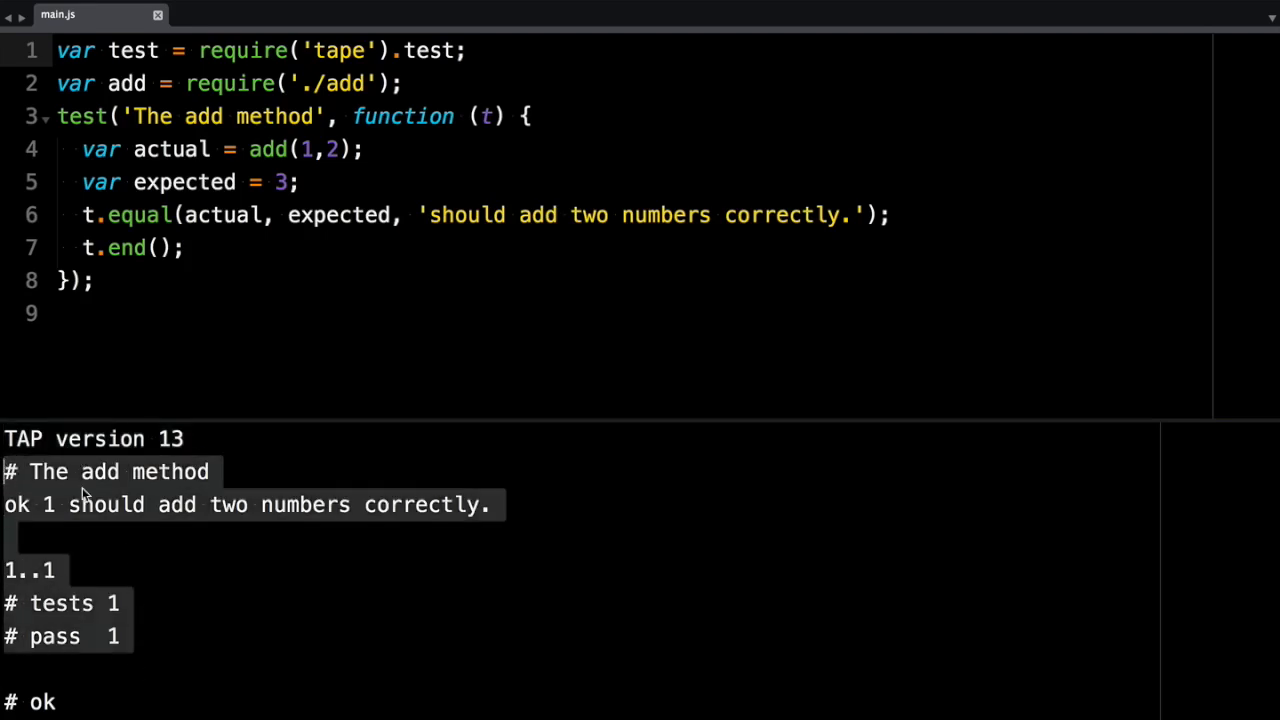
mouse_move(140, 503)
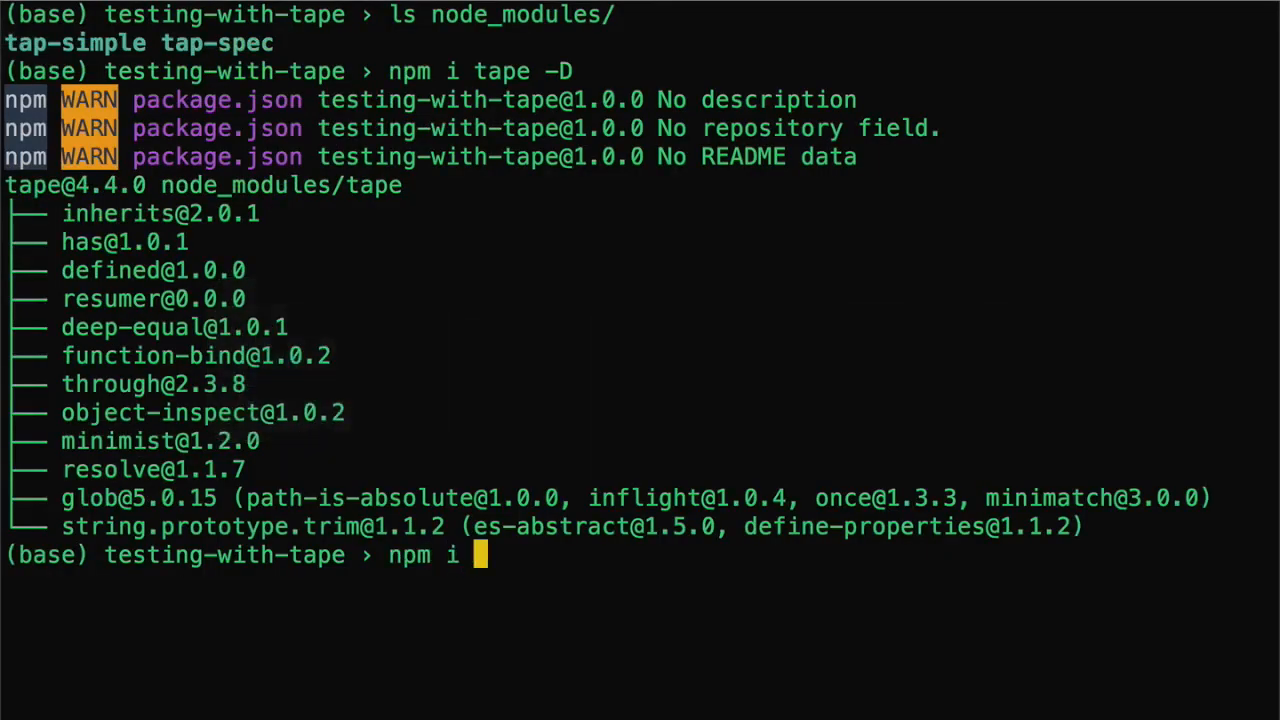
type("taps")
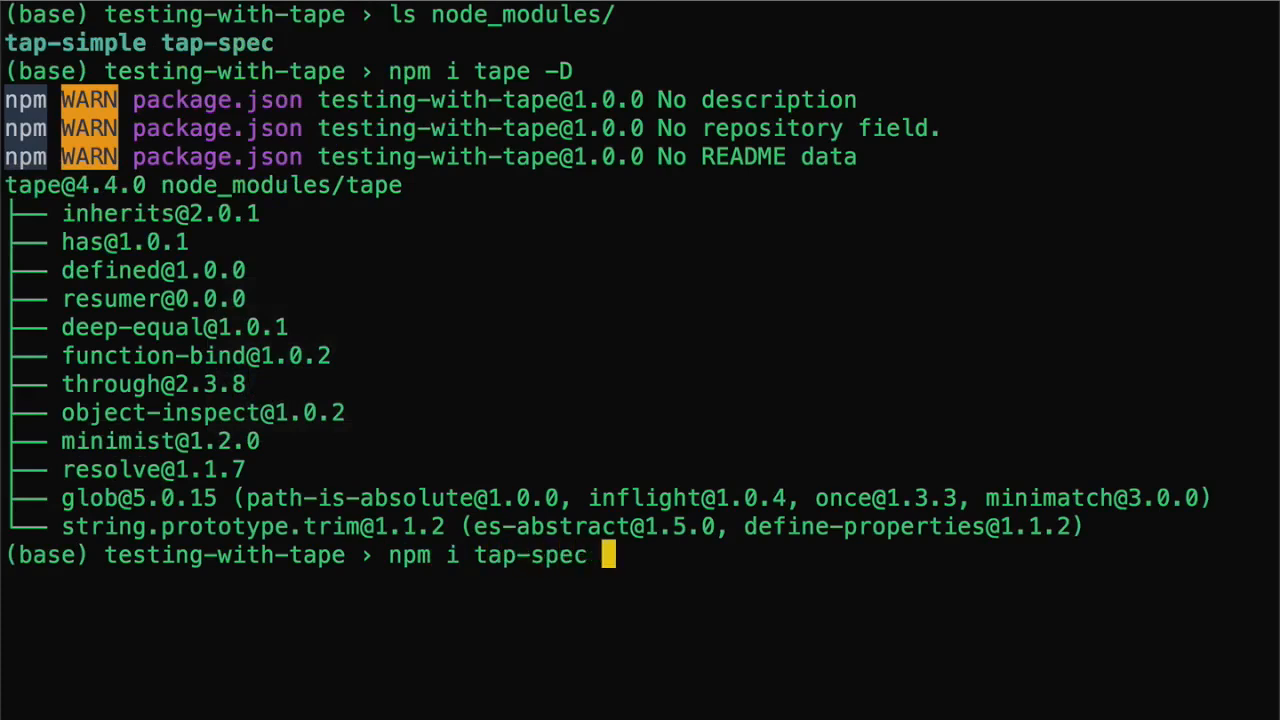
type("tap-si")
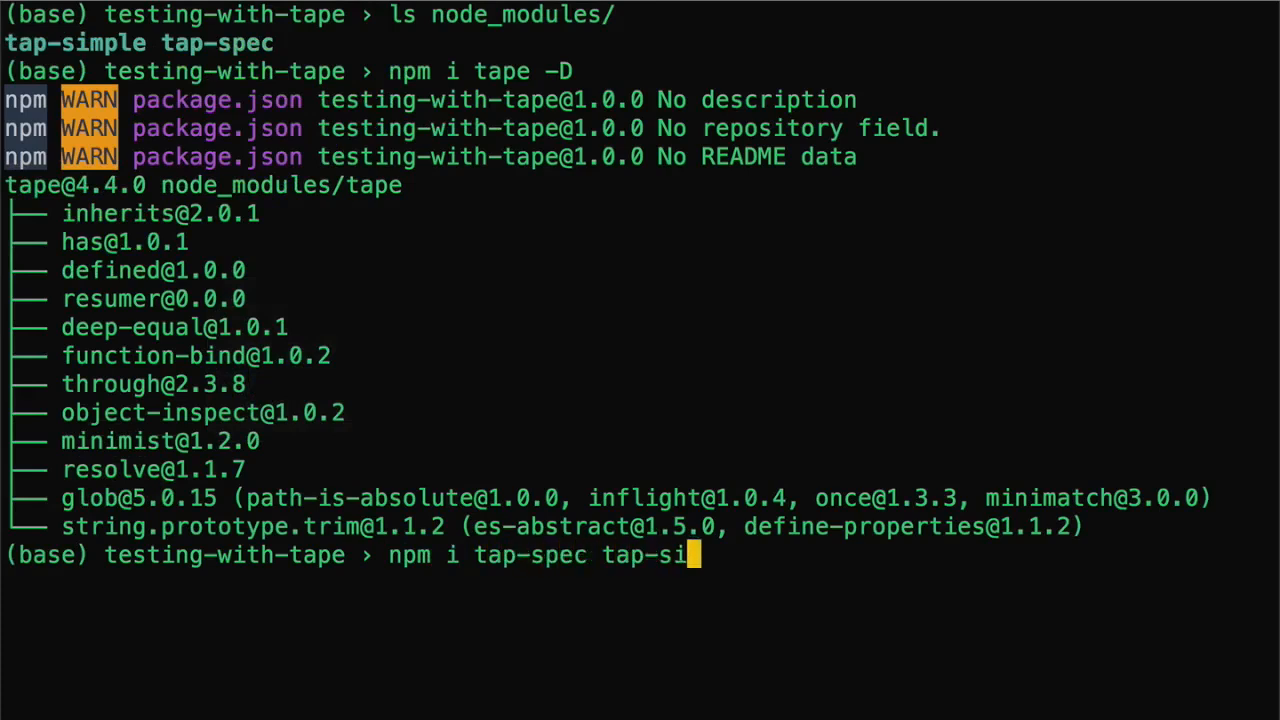
type("mple -D")
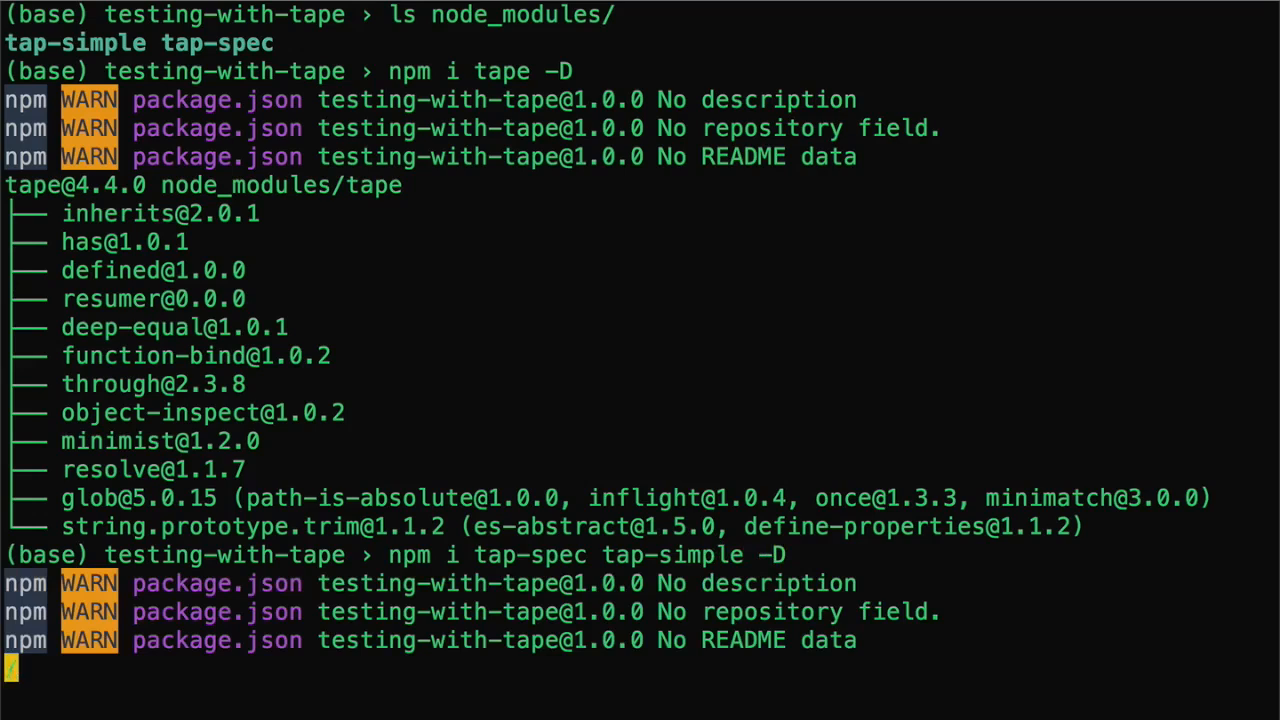
mouse_move(668, 425)
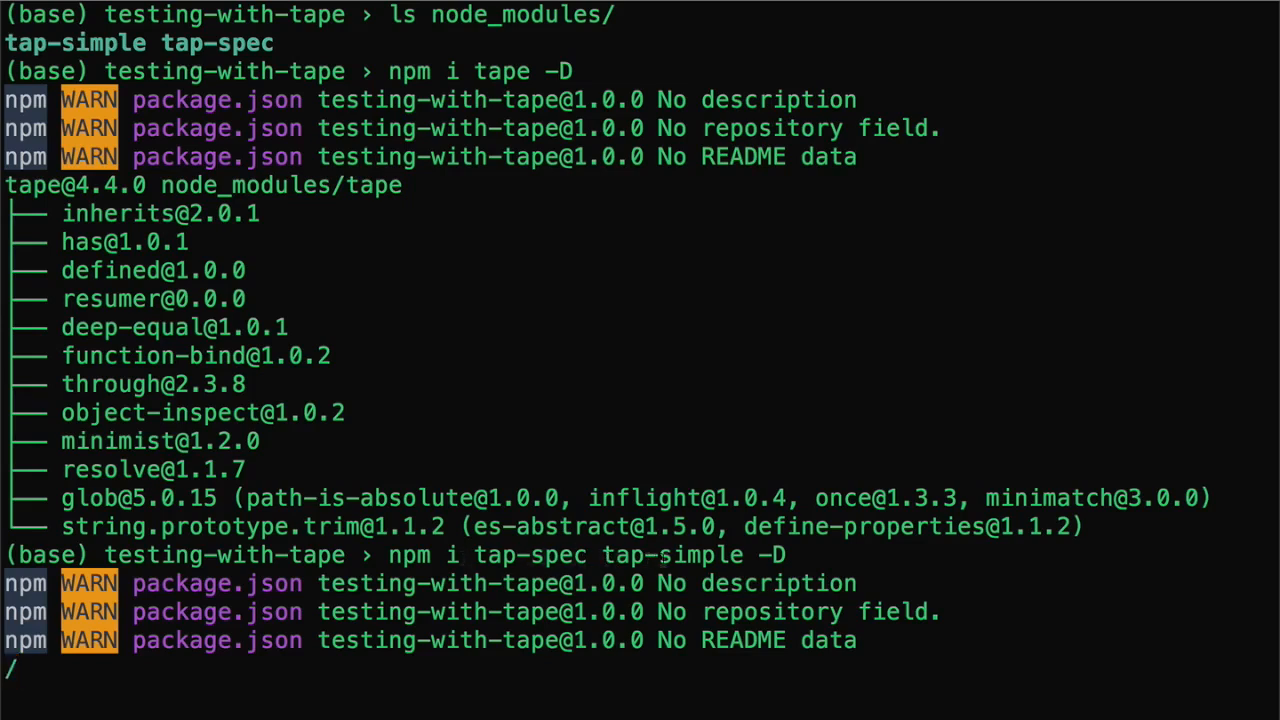
scroll("down", 3)
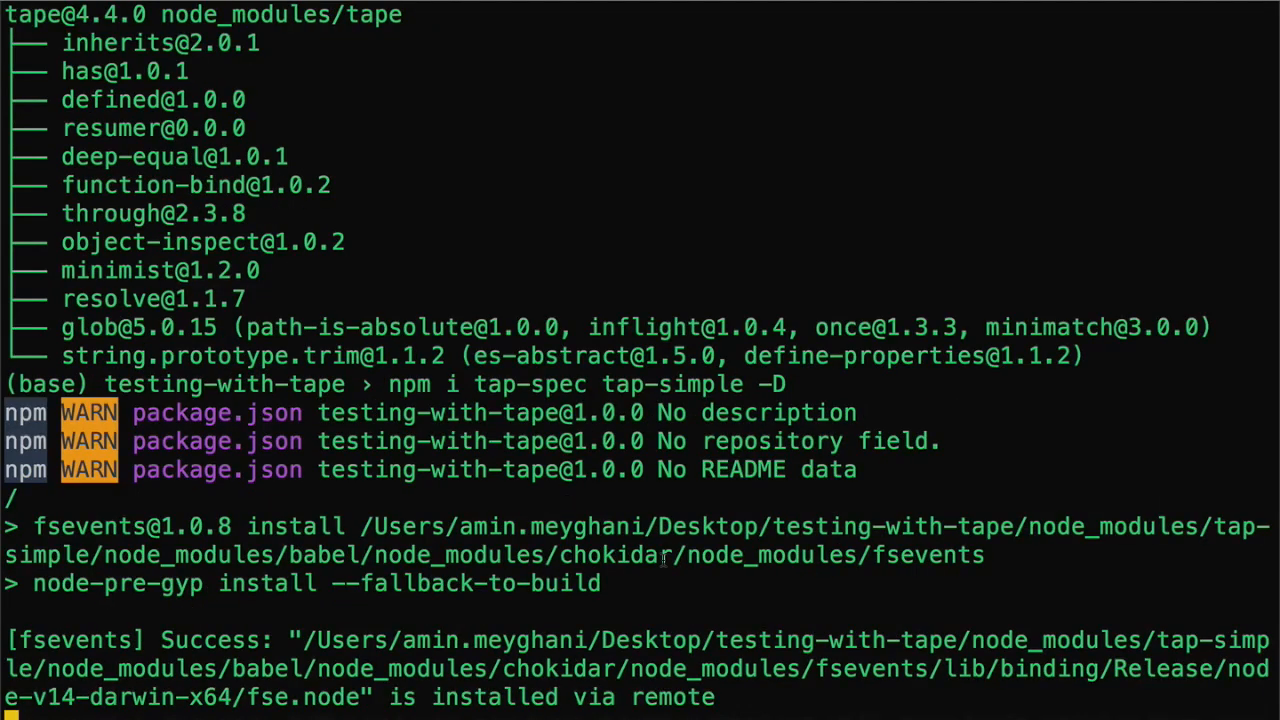
scroll("down", 3)
type("node main.js |")
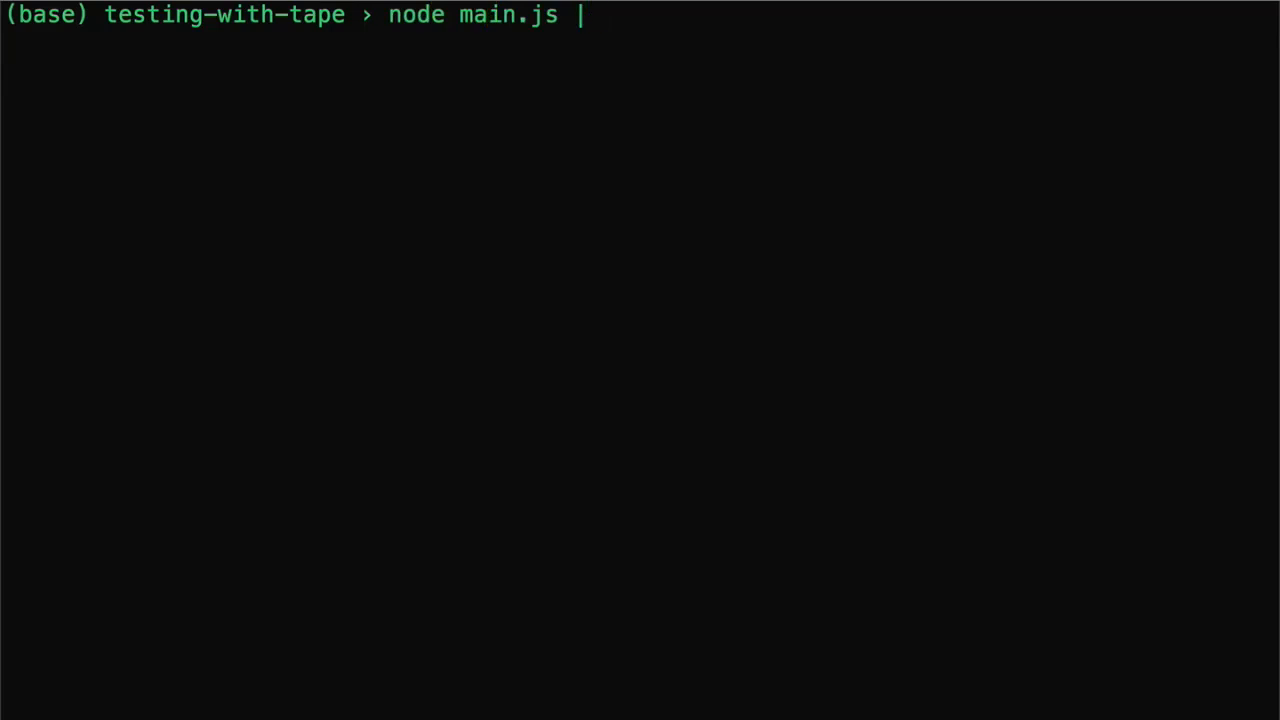
- Pipe node main.js through ./node_modules/.bin/tap-spec, showing the add test passing 1 of 1
type("./")
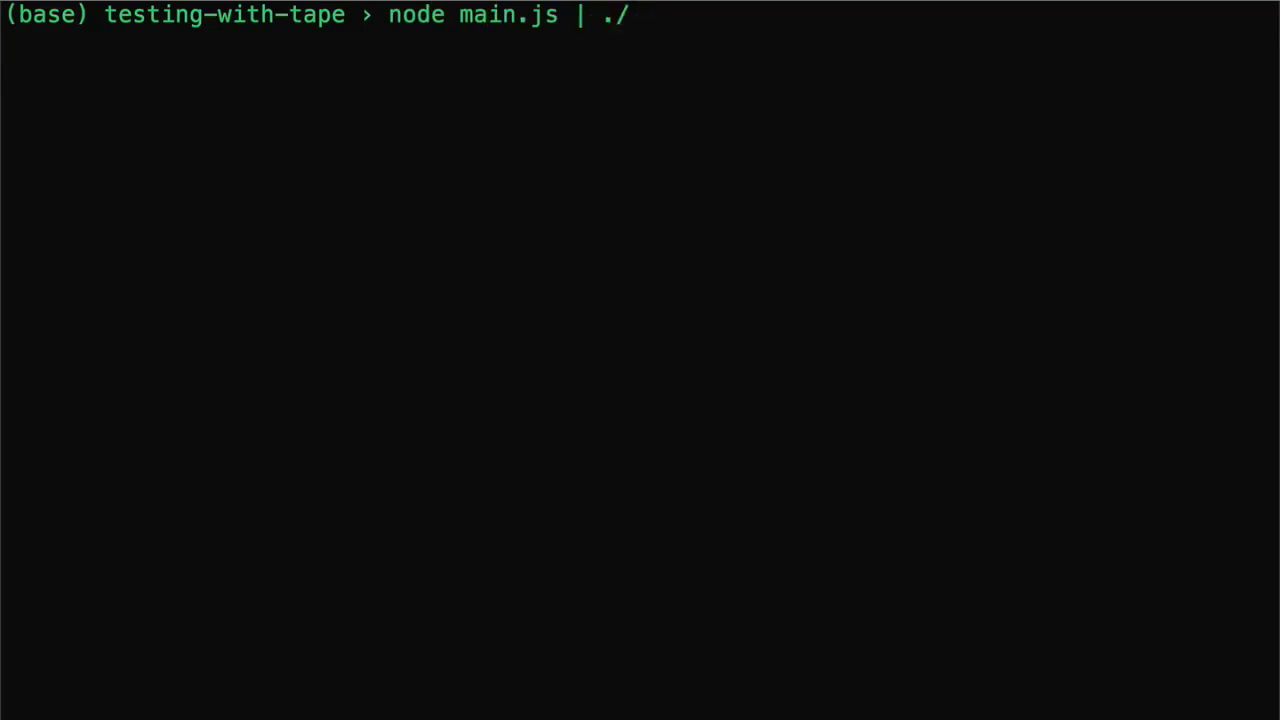
type("node_modules/.bin/")
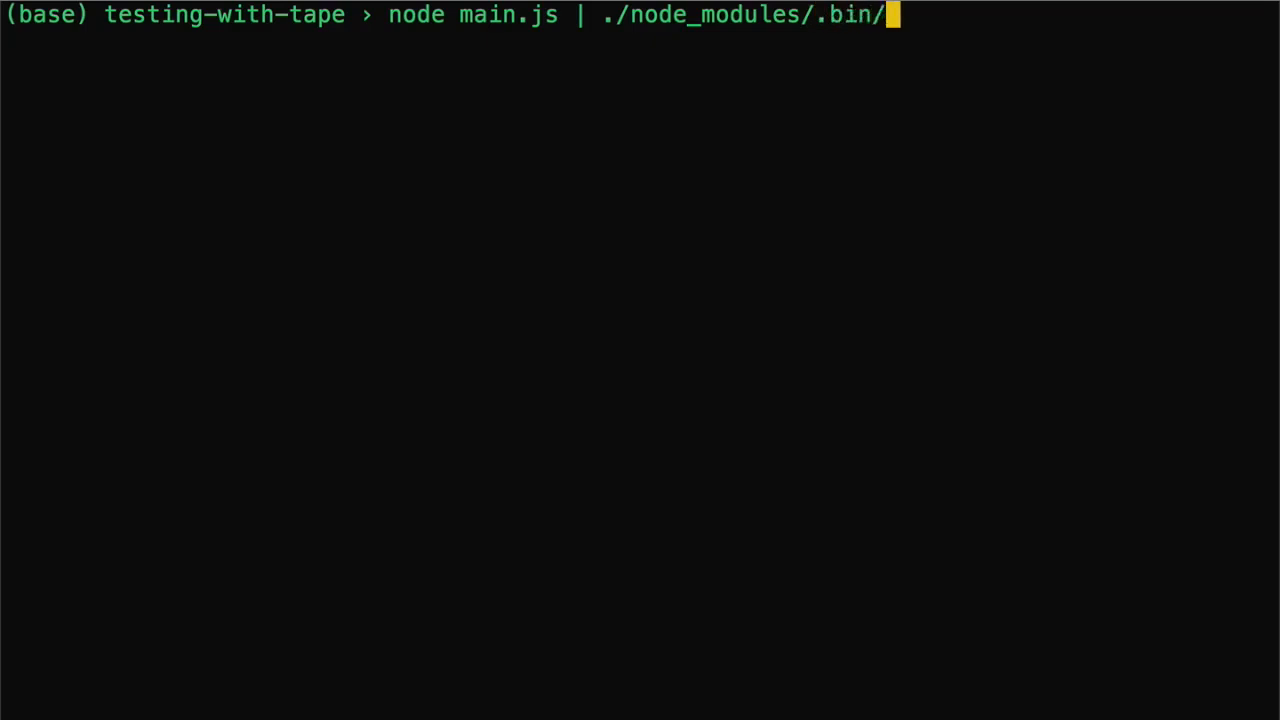
type("tap-spec")
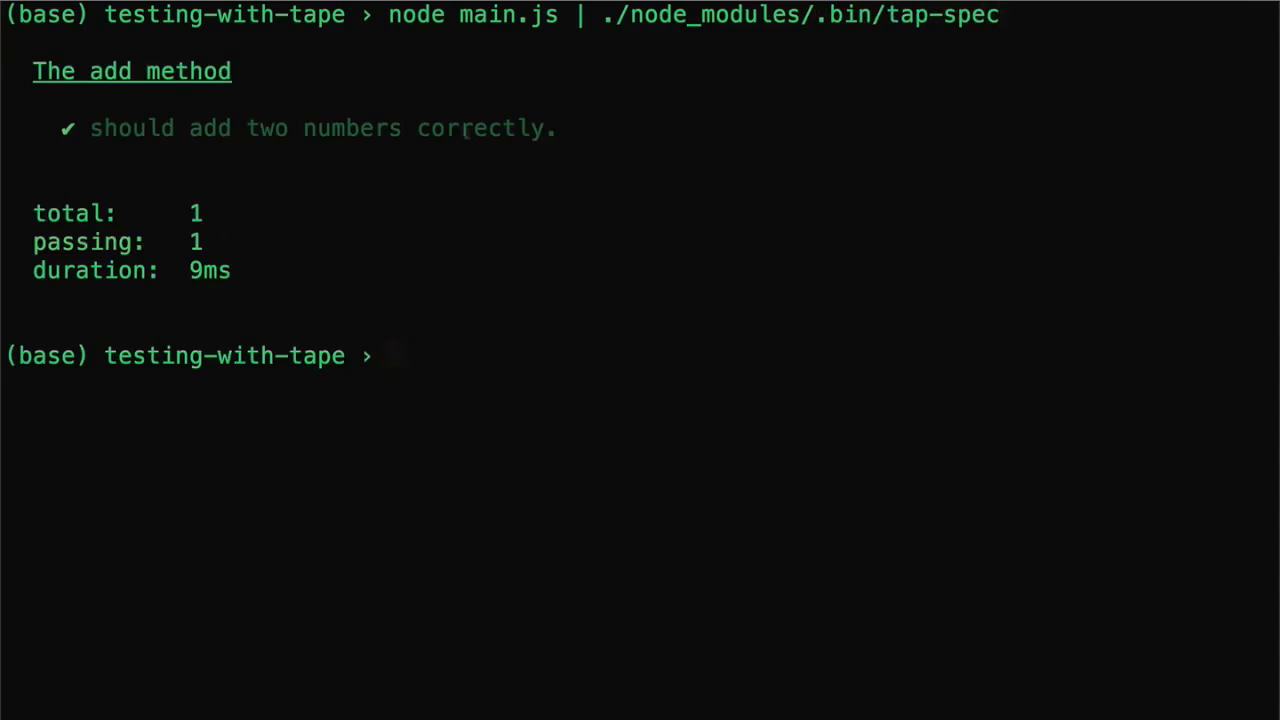
double_click(700, 14)
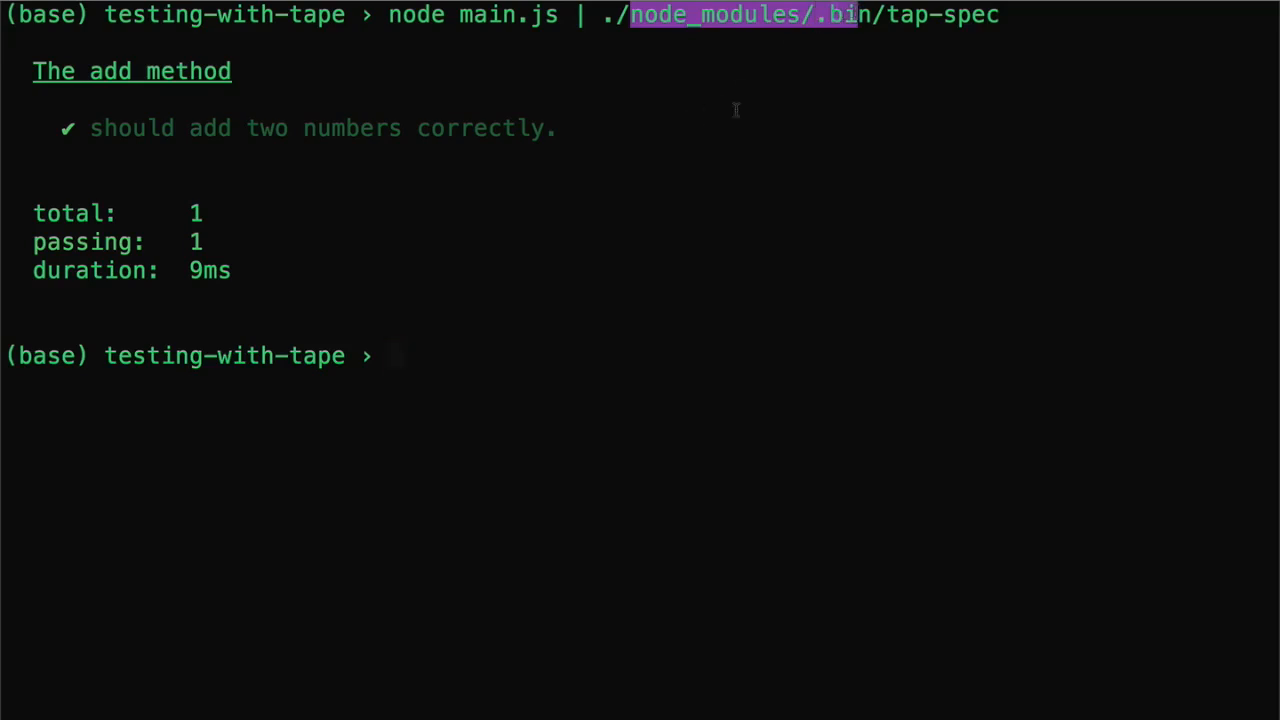
- Symlink node_modules/.bin to ./bin, then begin the command node main.js | bin/ta
type("ln -")
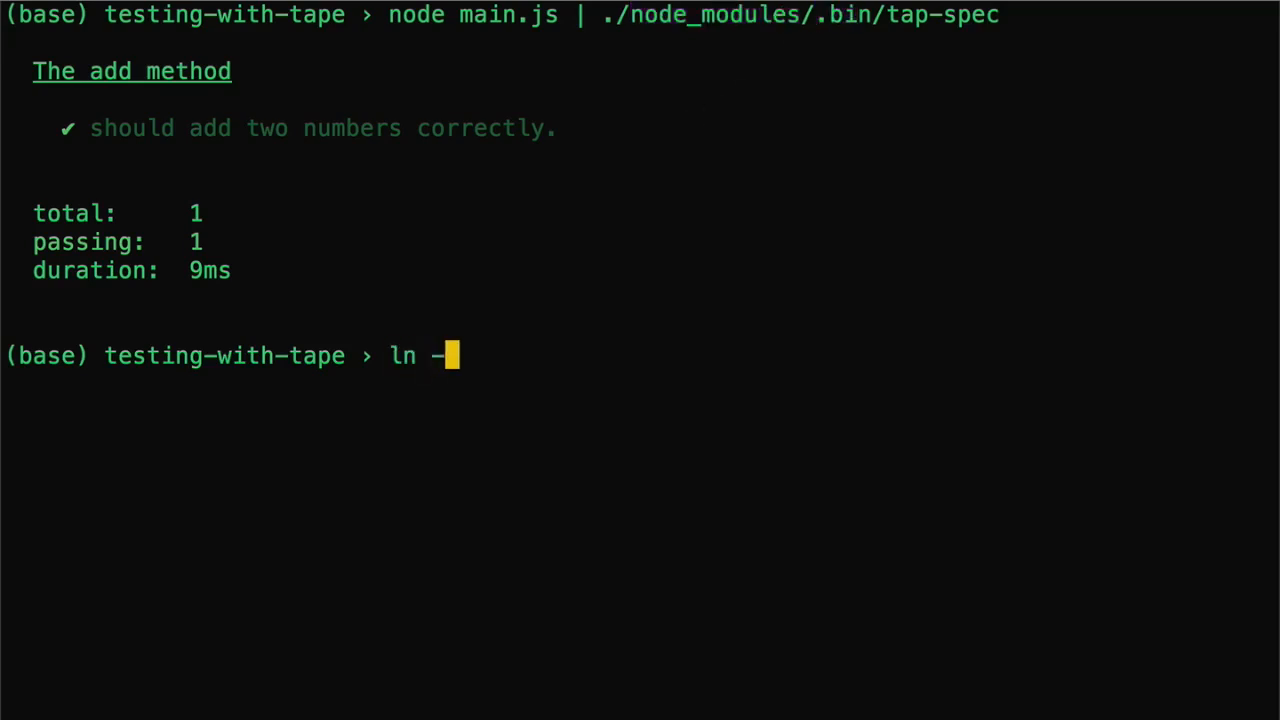
type("s")
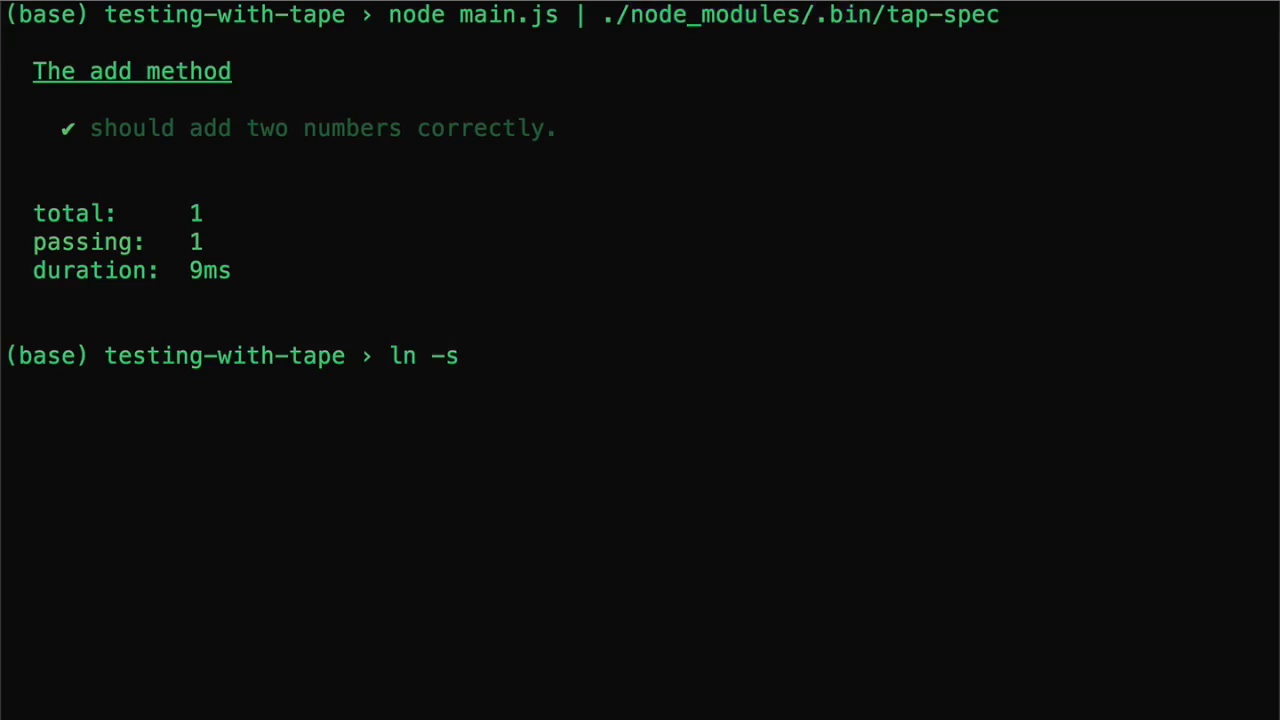
type("de")
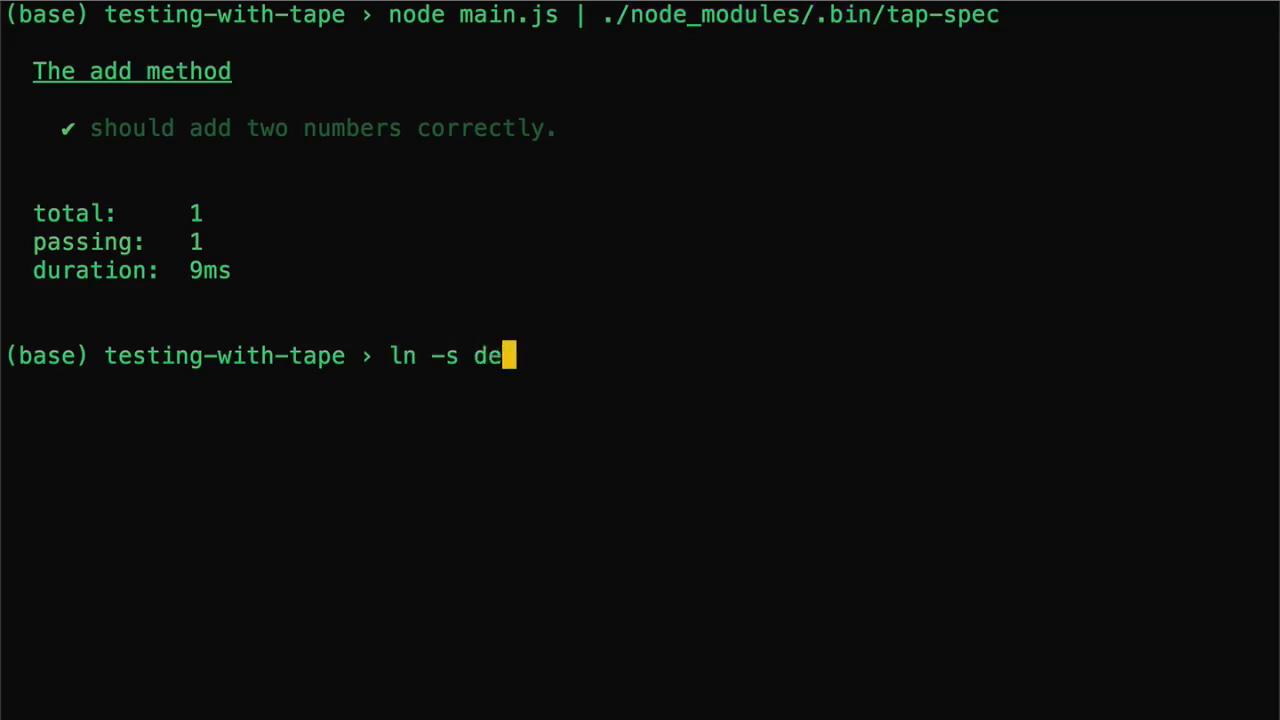
type("st src")
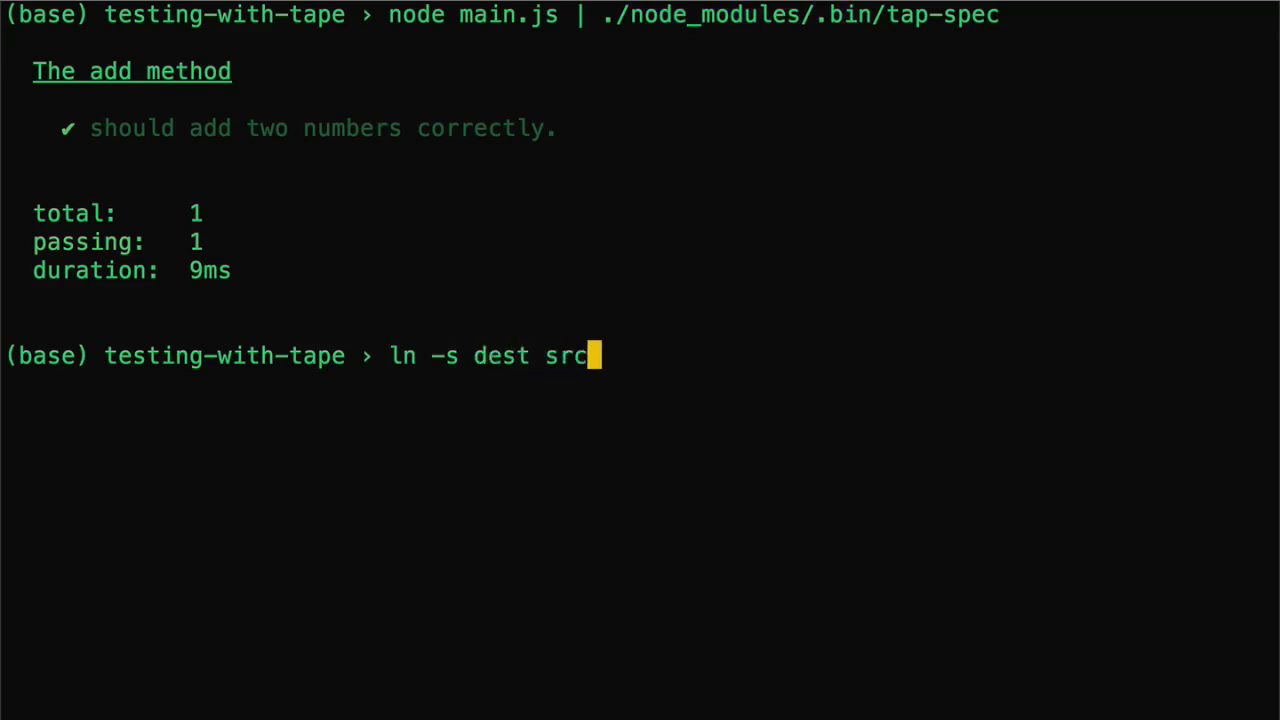
key("Backspace")
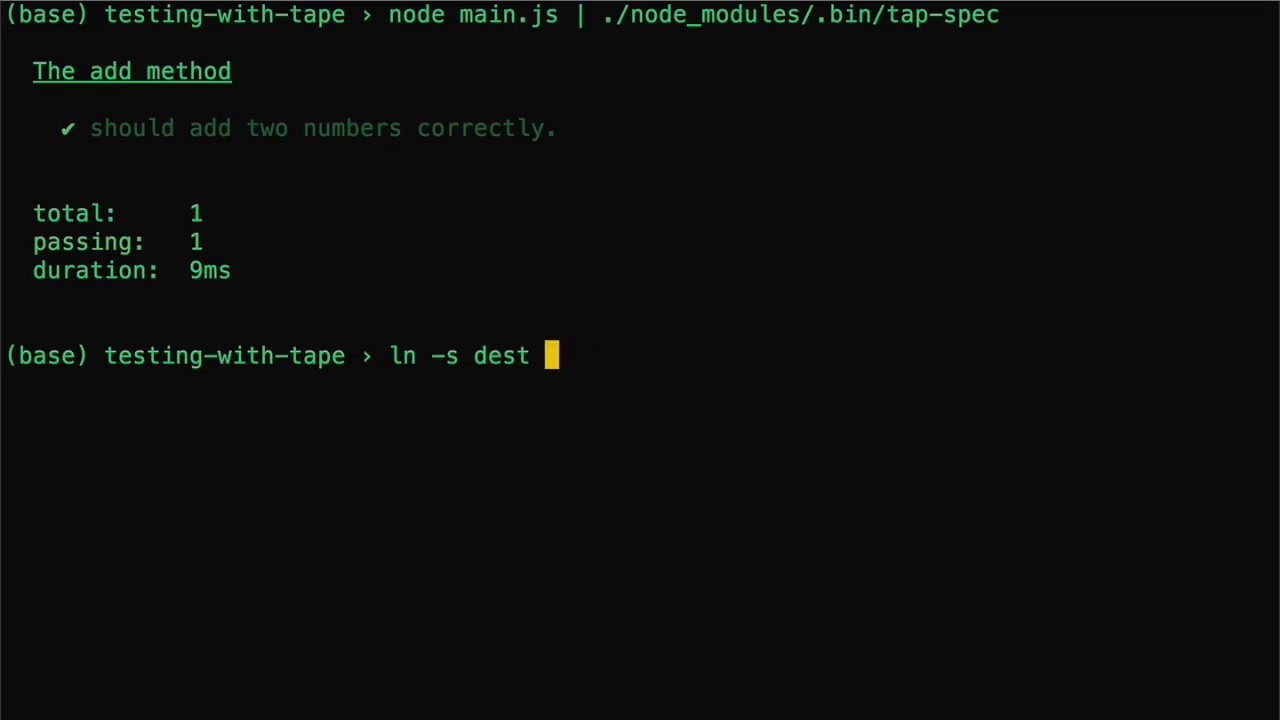
type("./bin")
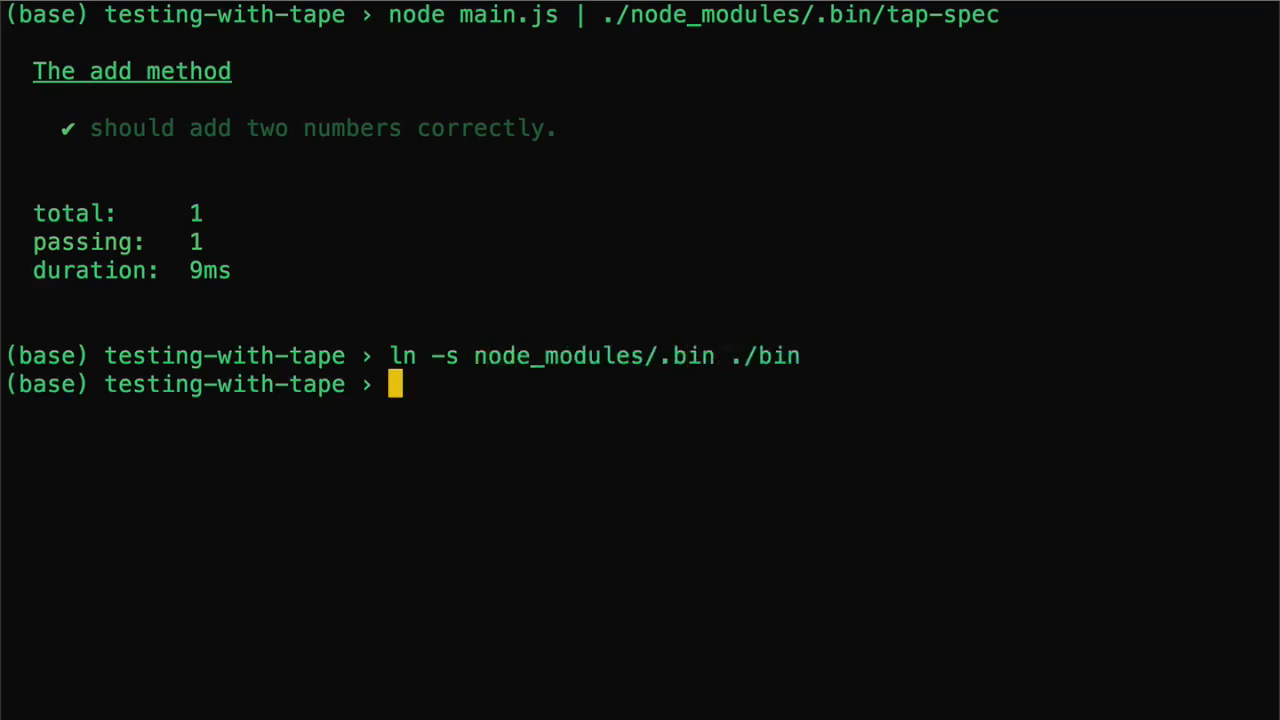
type("node main.js")
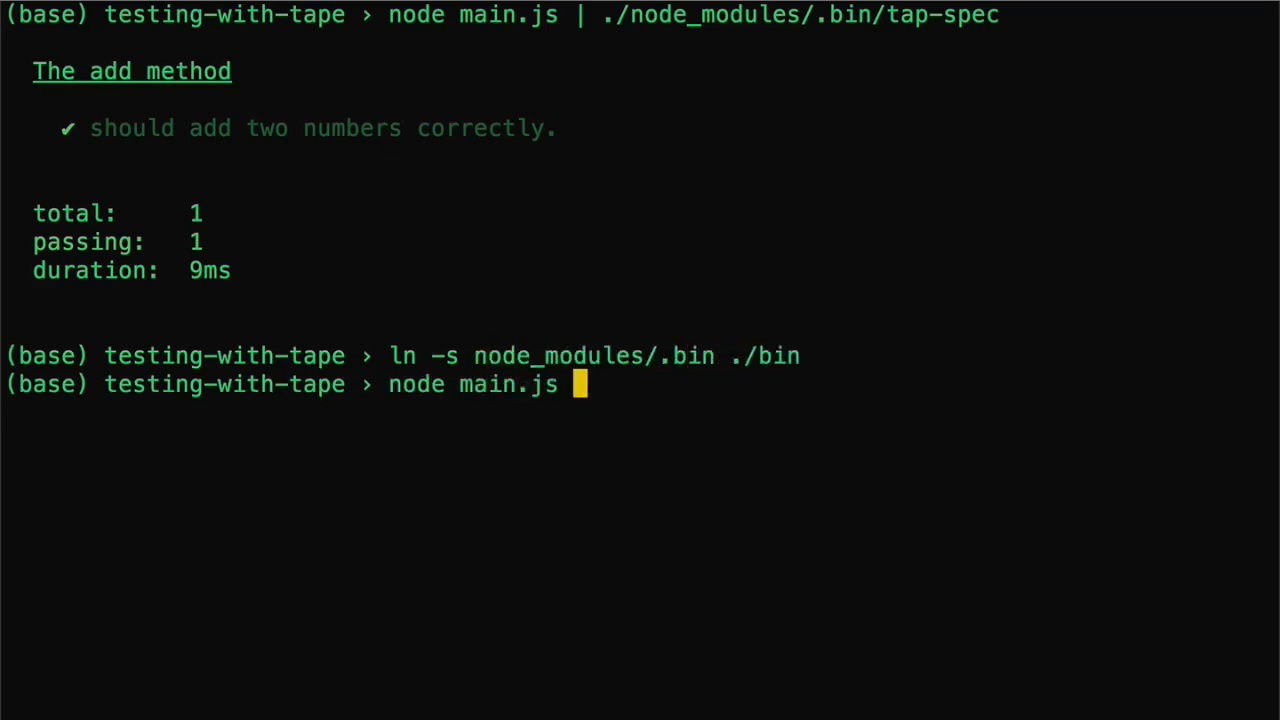
type("| bin/ta")
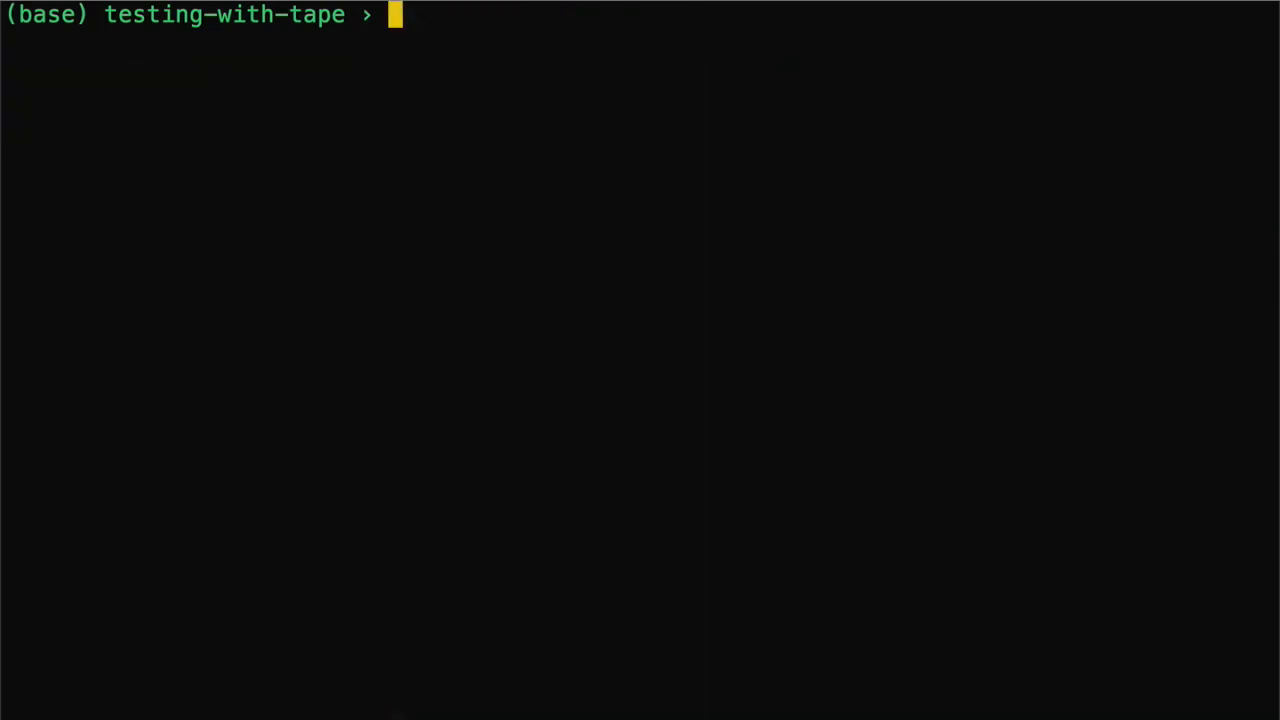
- Watch tests with nodemon main.js | bin/tap-simple, then stop it with Ctrl+C
type("nodemon")
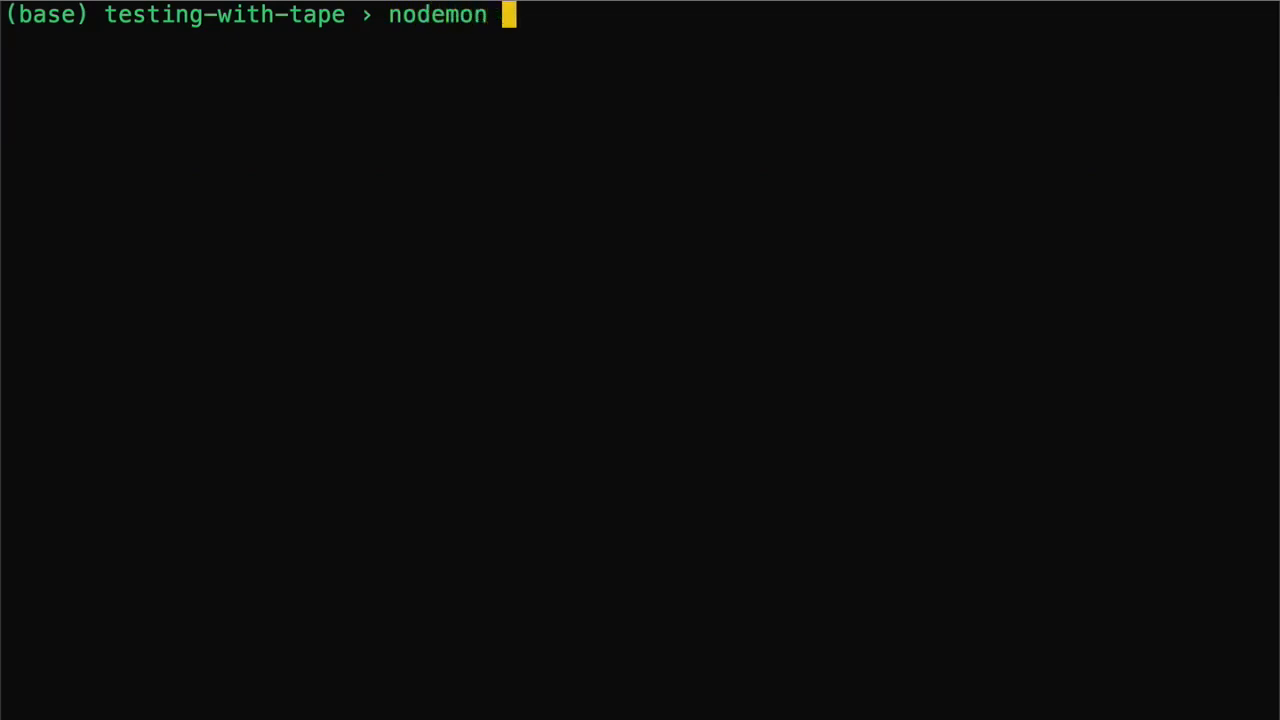
type("main.js")
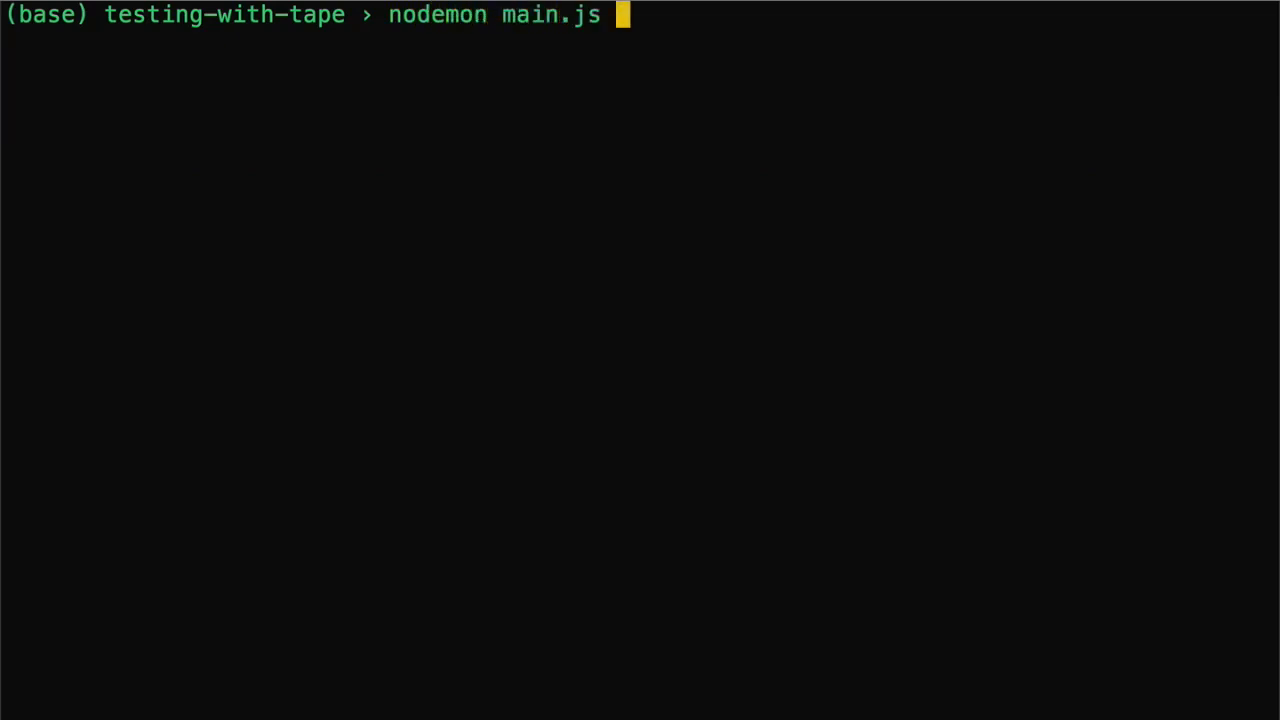
type("| bin")
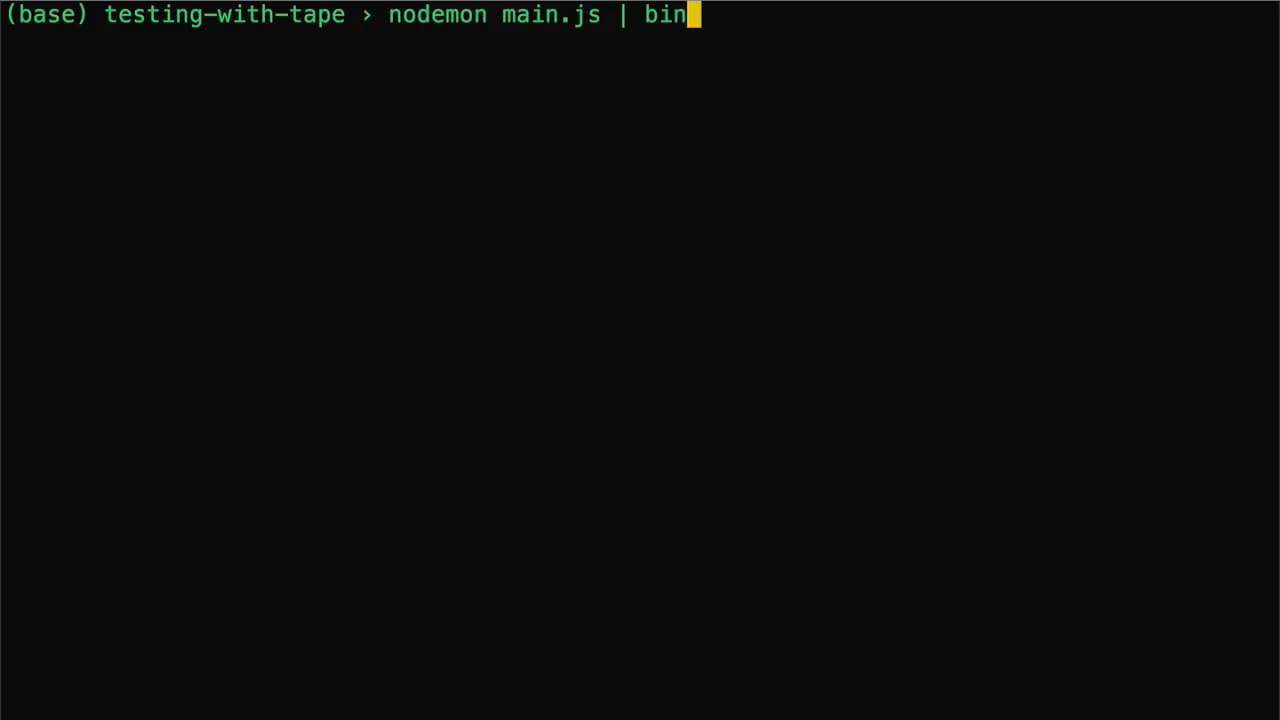
type("/tap-s")
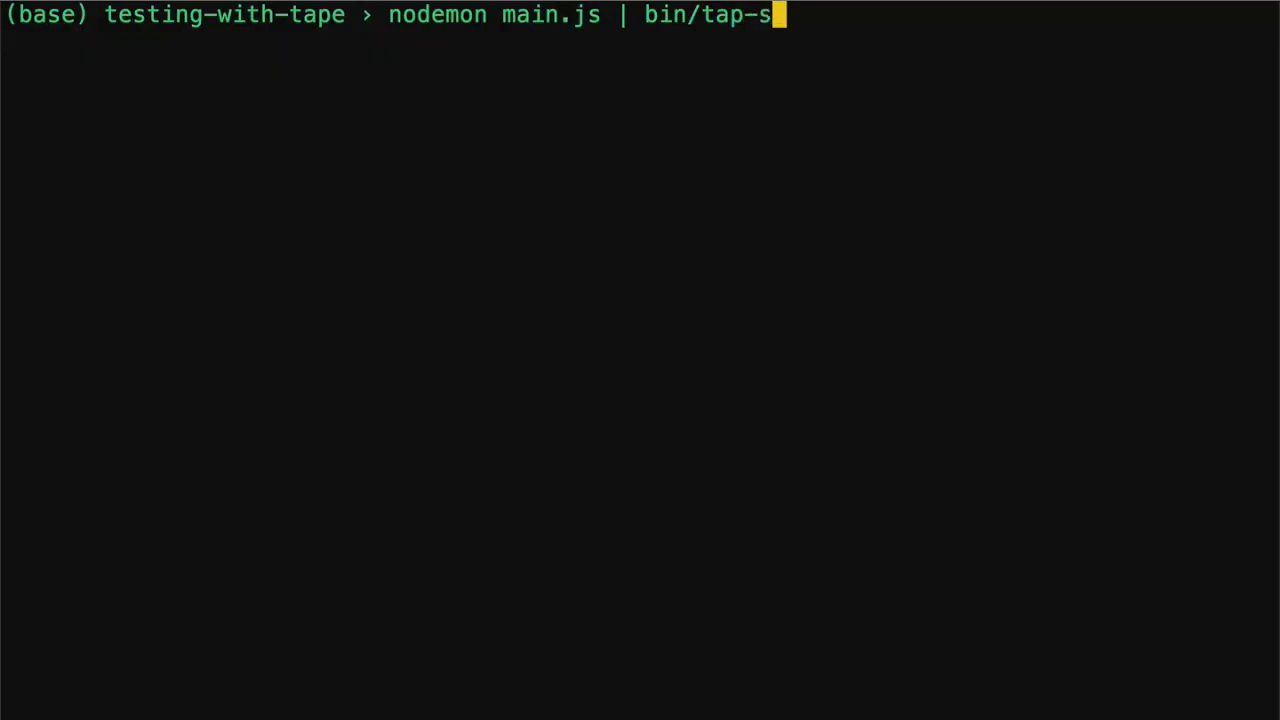
type("imp")
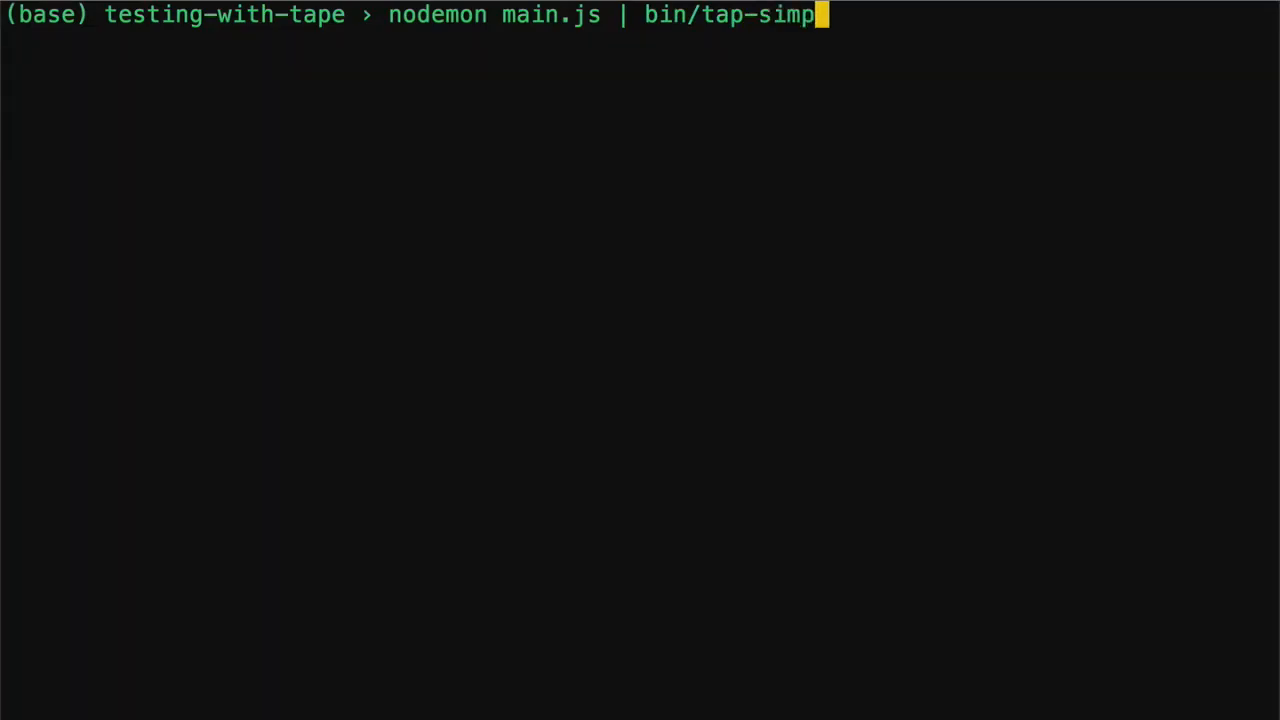
key("enter")
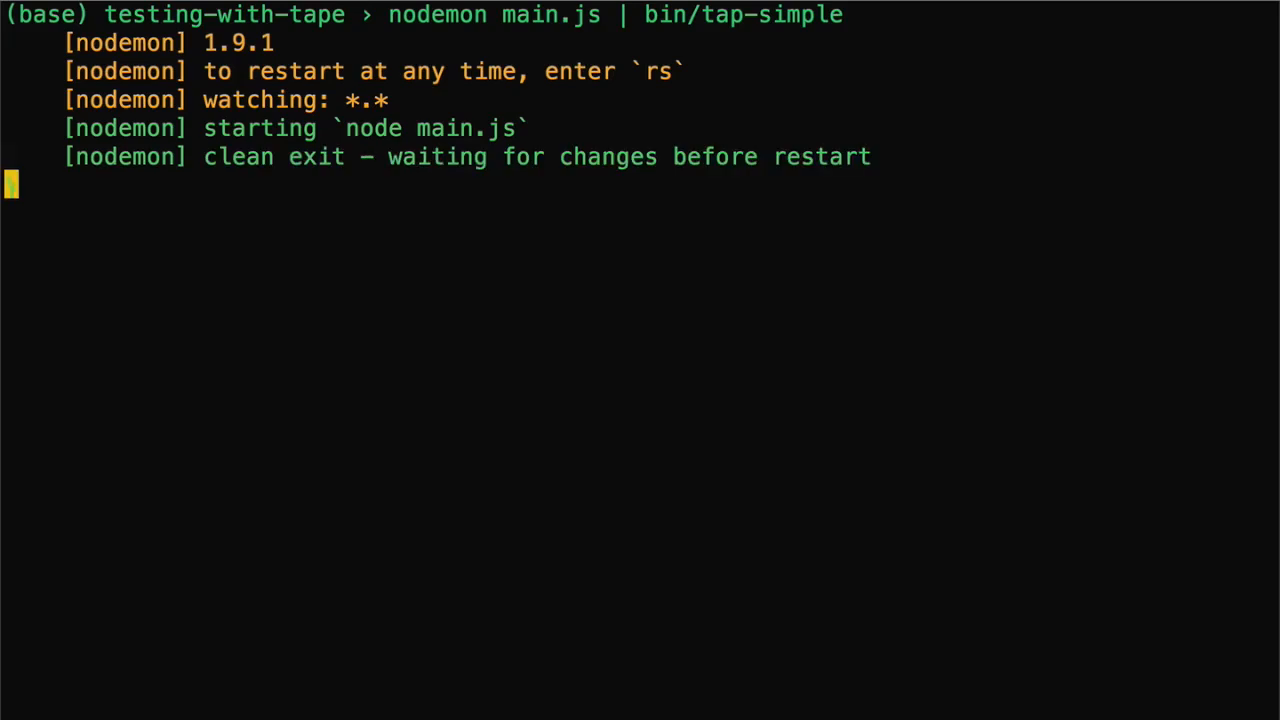
mouse_move(511, 290)
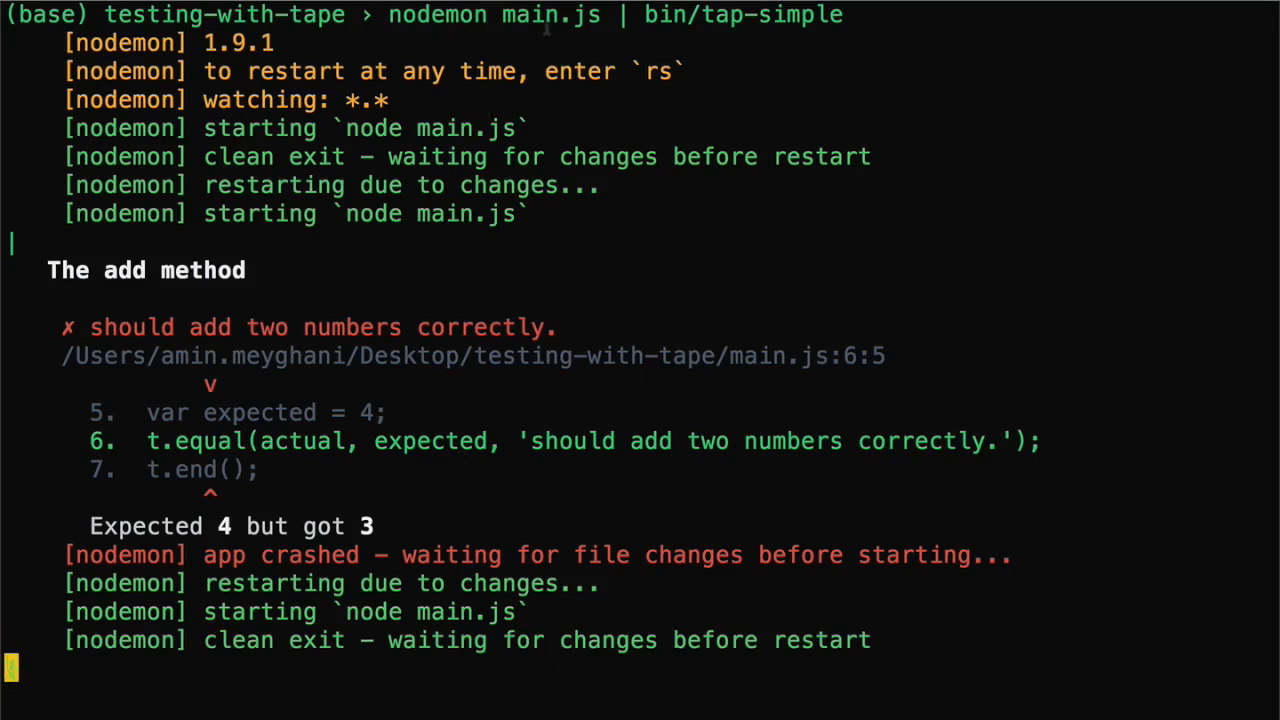
key("ctrl+c")
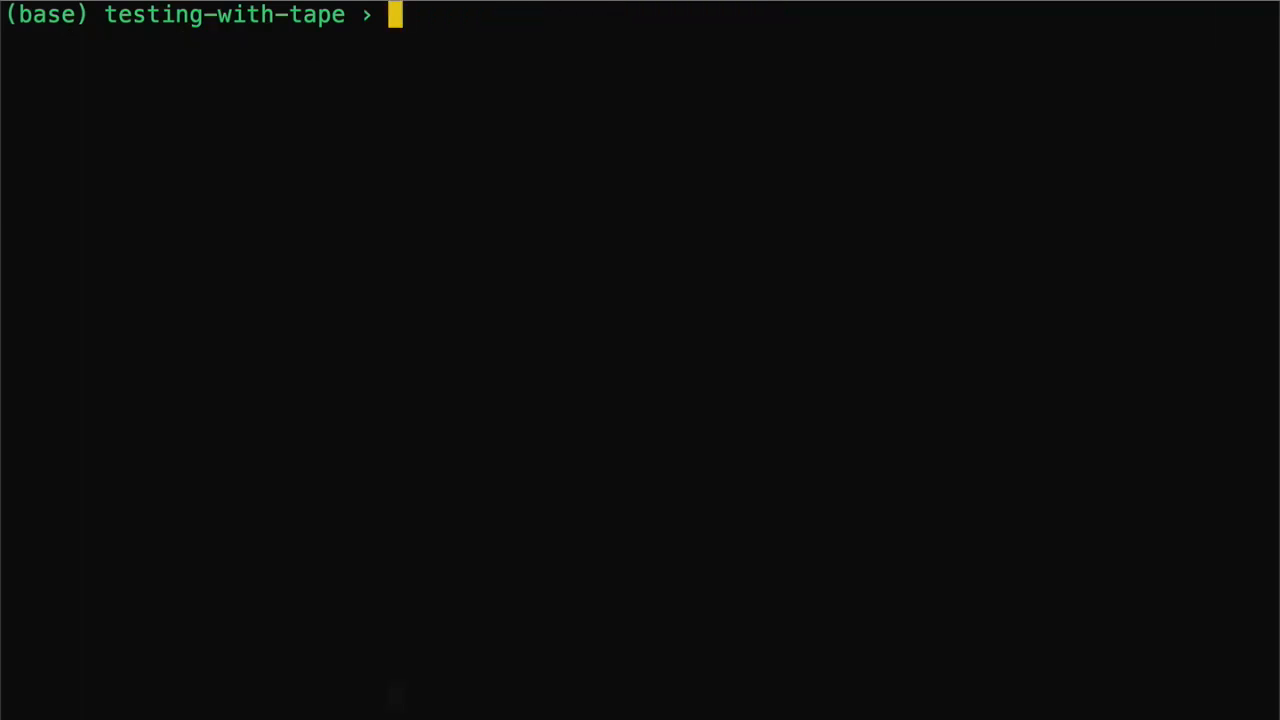
- Make a test folder and move main.js into it
type("mkdir test")
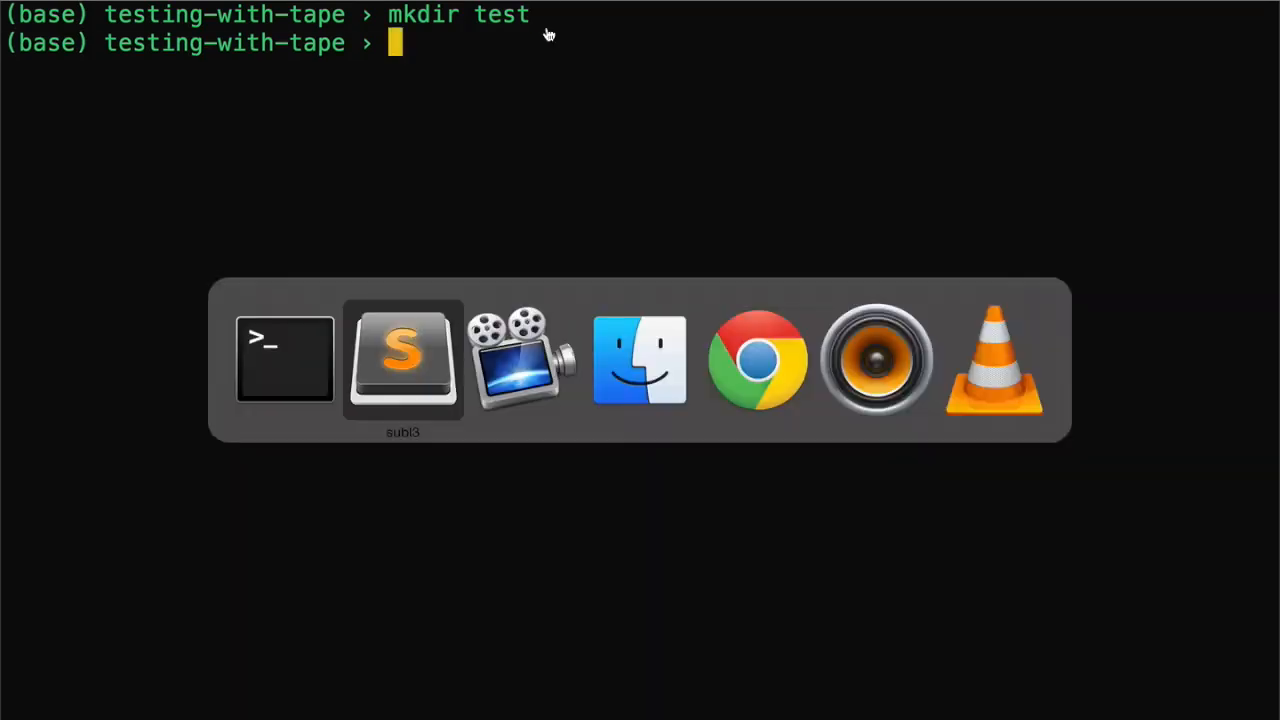
left_click(402, 360)
type("mv")
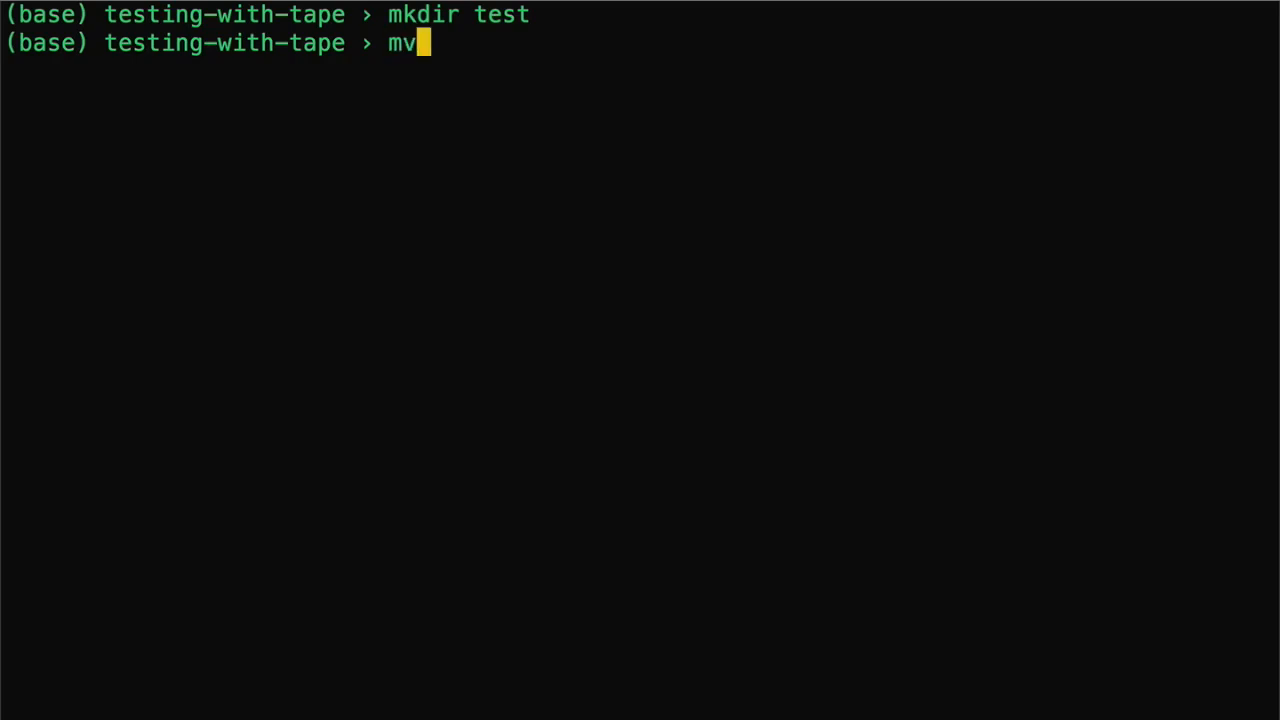
type("main.js")
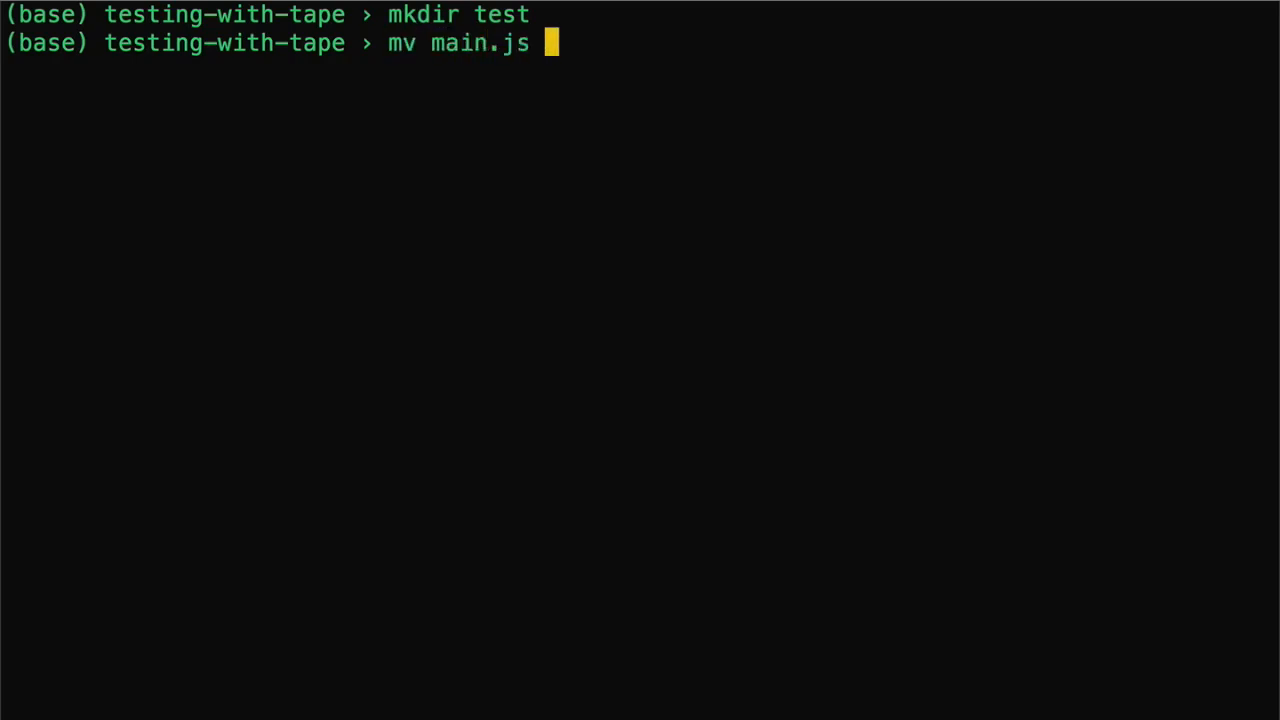
type("test/")
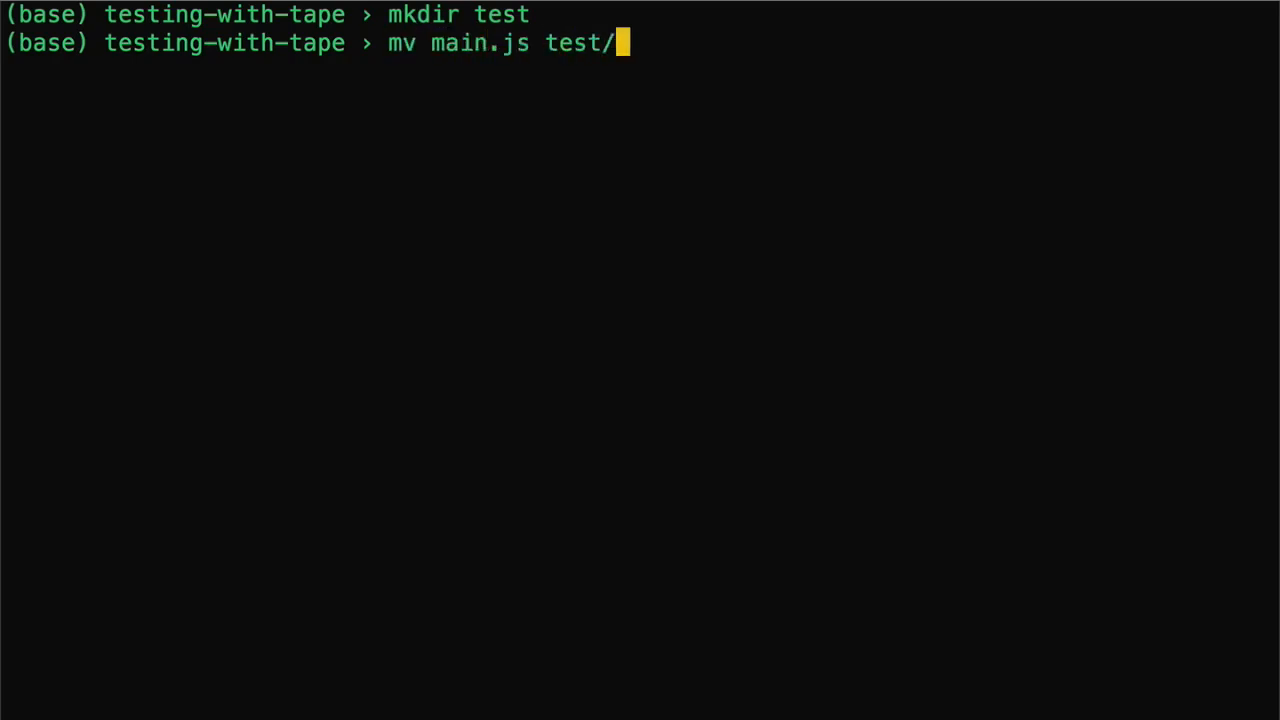
- Rename test/main.js to test/add.test.js
type("mv test/")
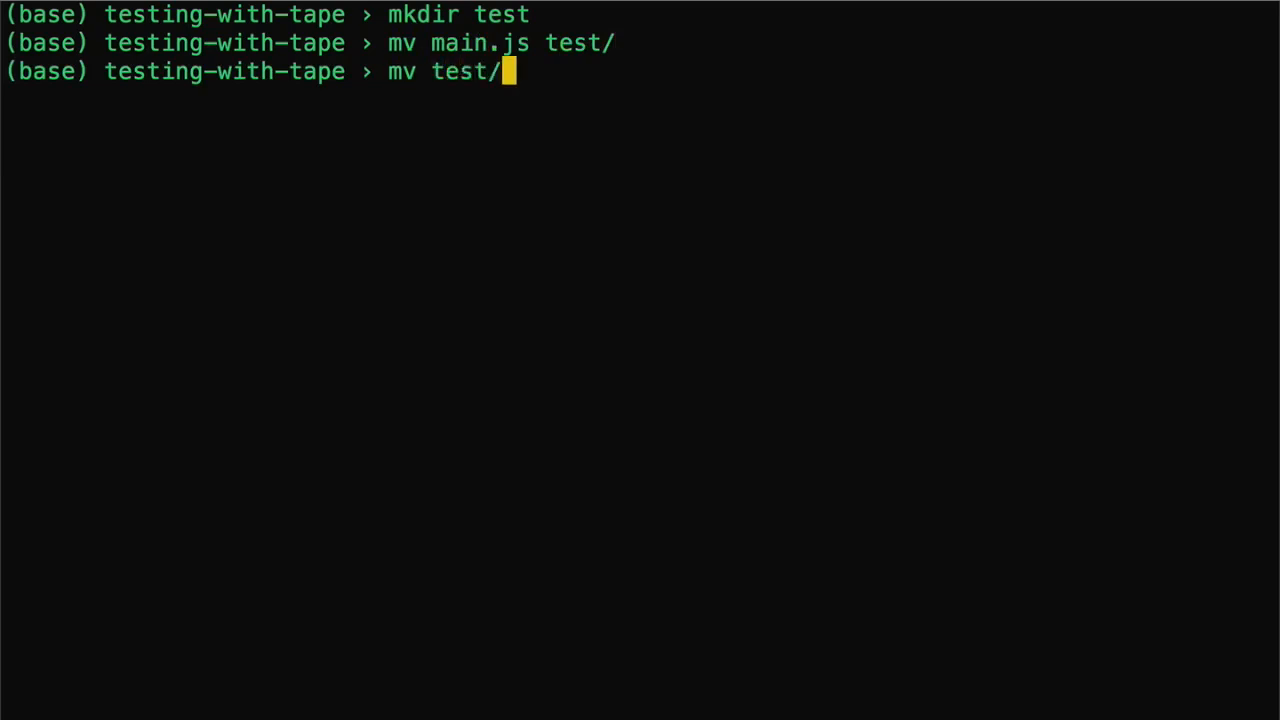
type("main.js")
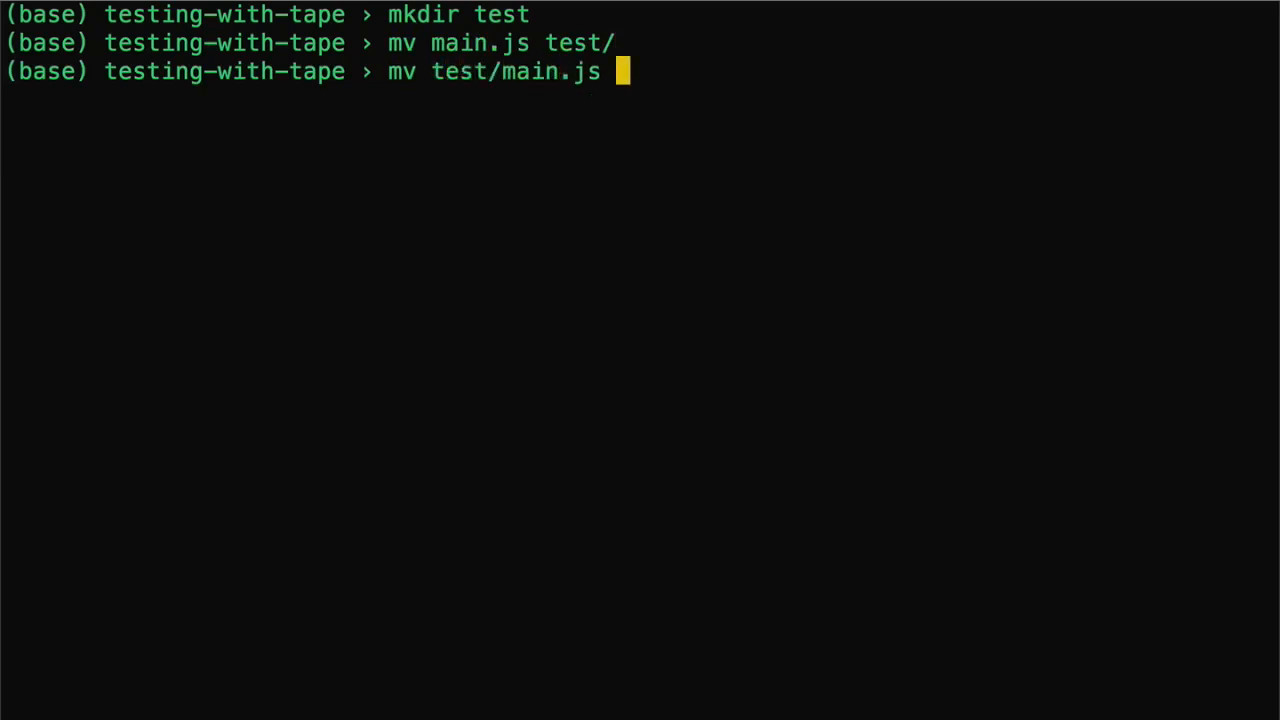
type("test/")
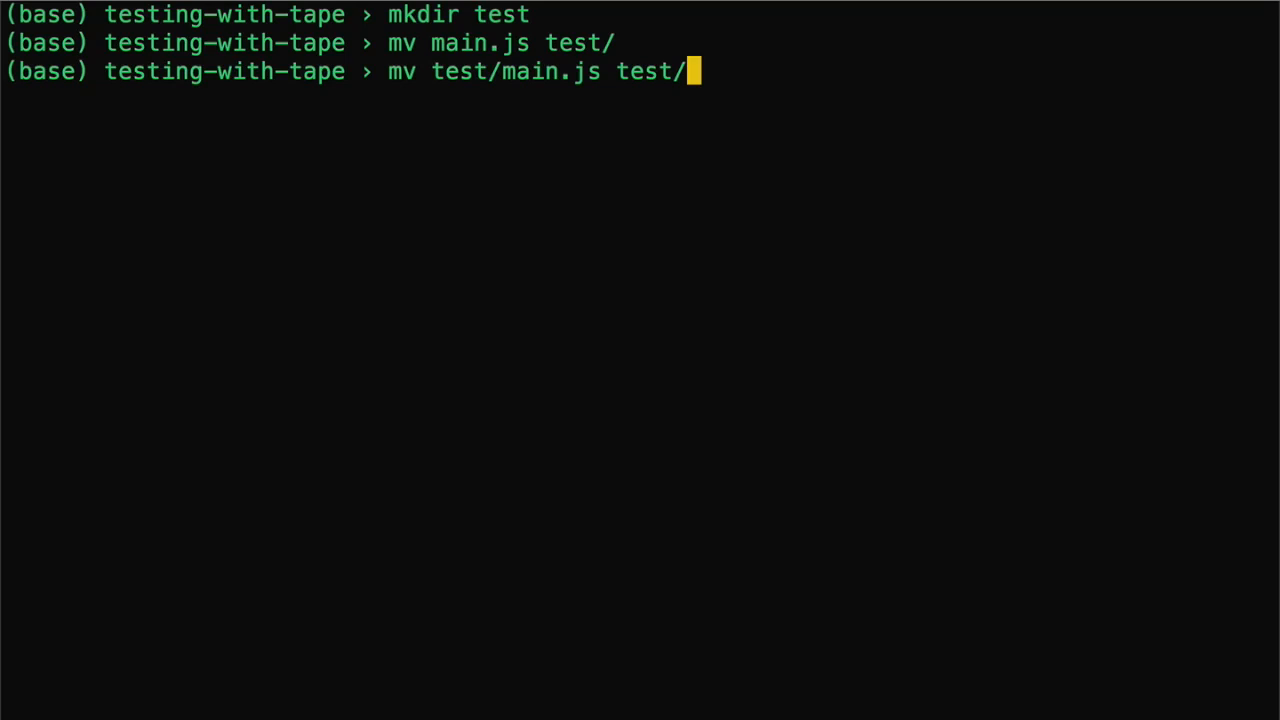
type("dd.test.js")
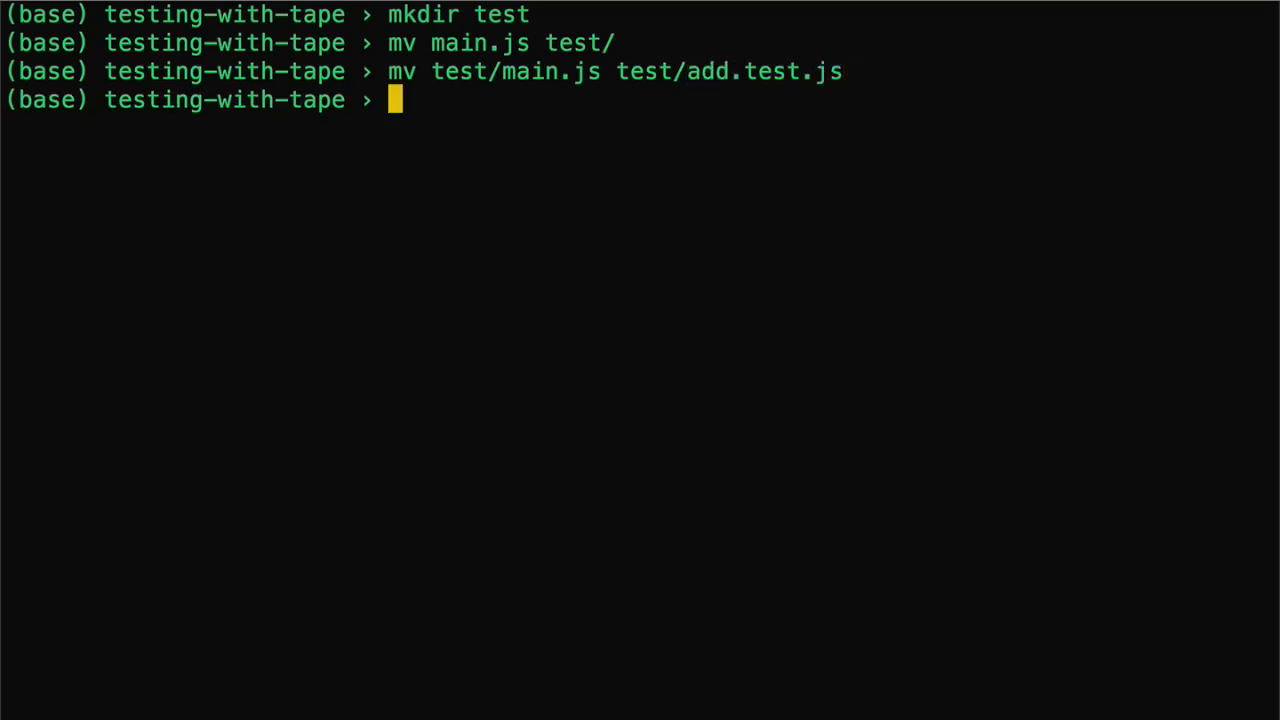
type("l")
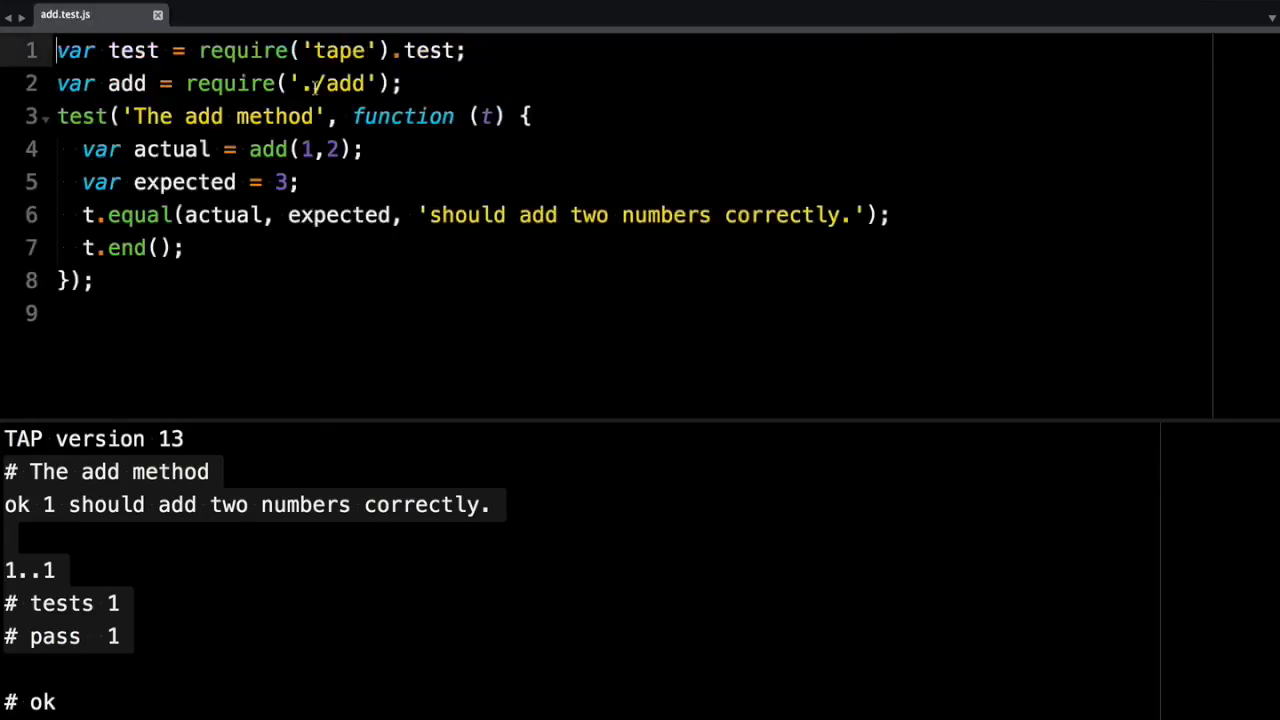
- Open the project folder in Sublime Text with subl
type(".")
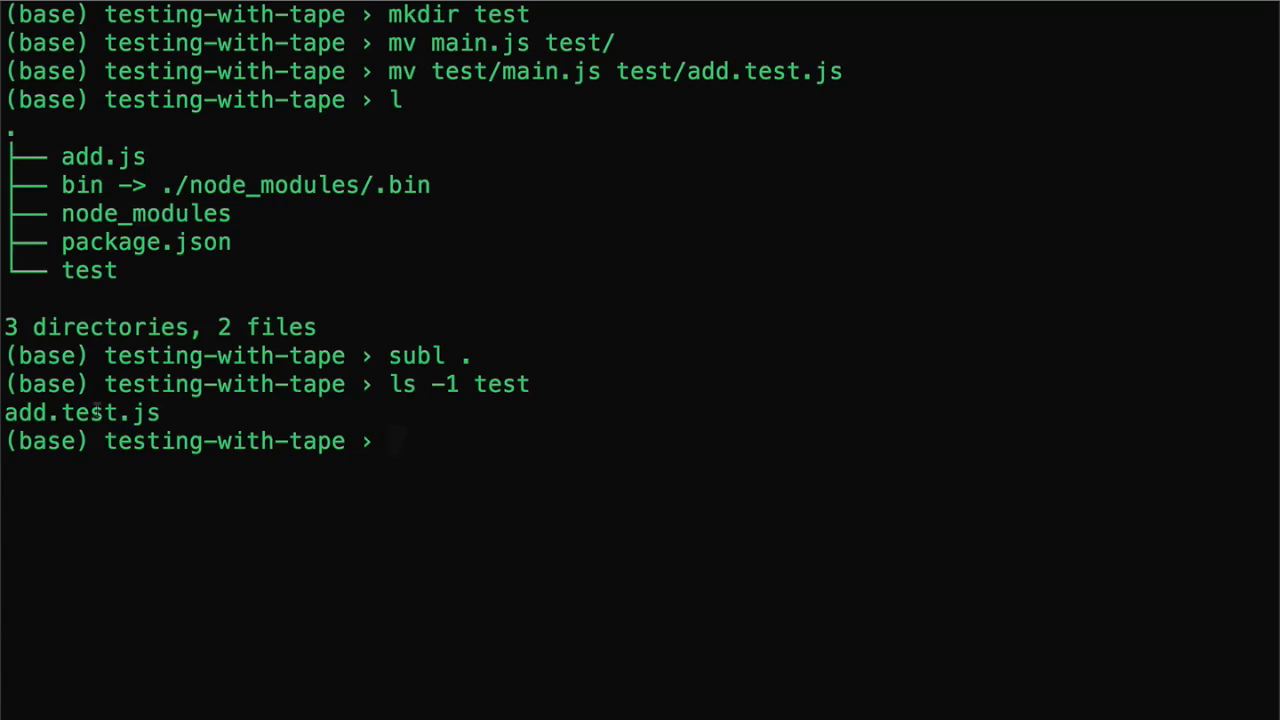
- Run ./bin/tape on test/**/*.test.js, then clear the terminal
type("./bin/tape")
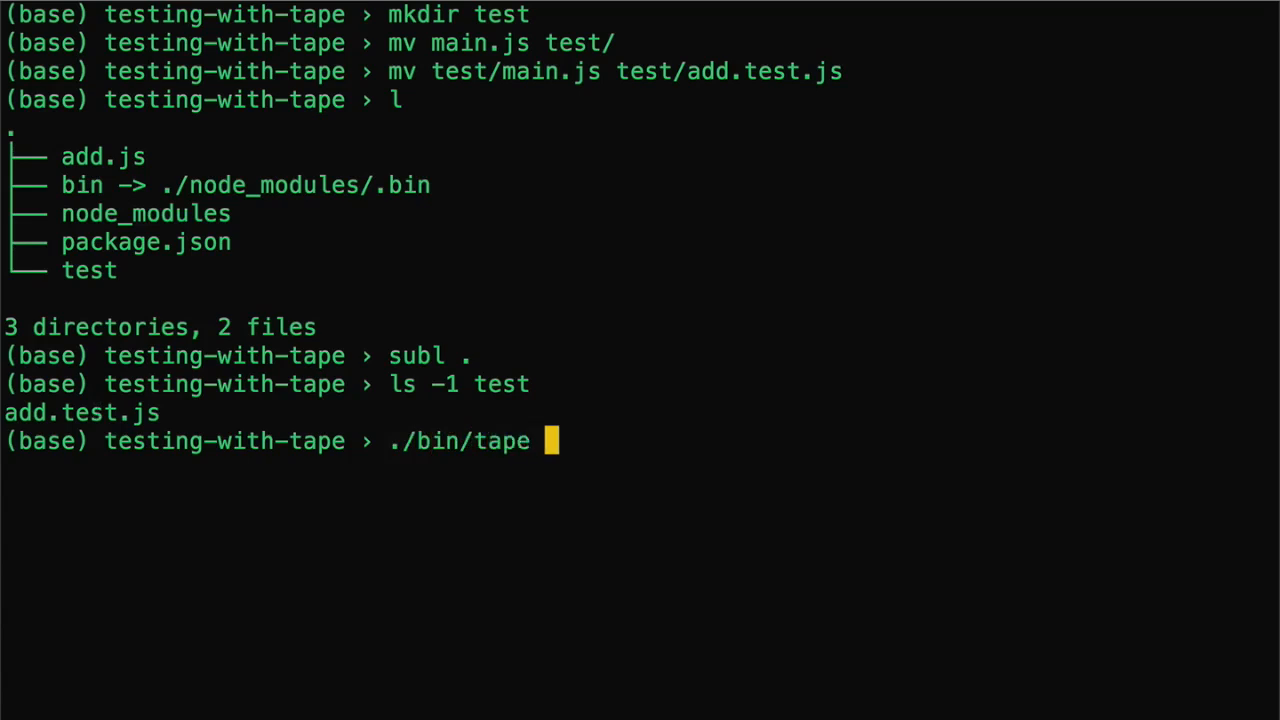
type("tst")
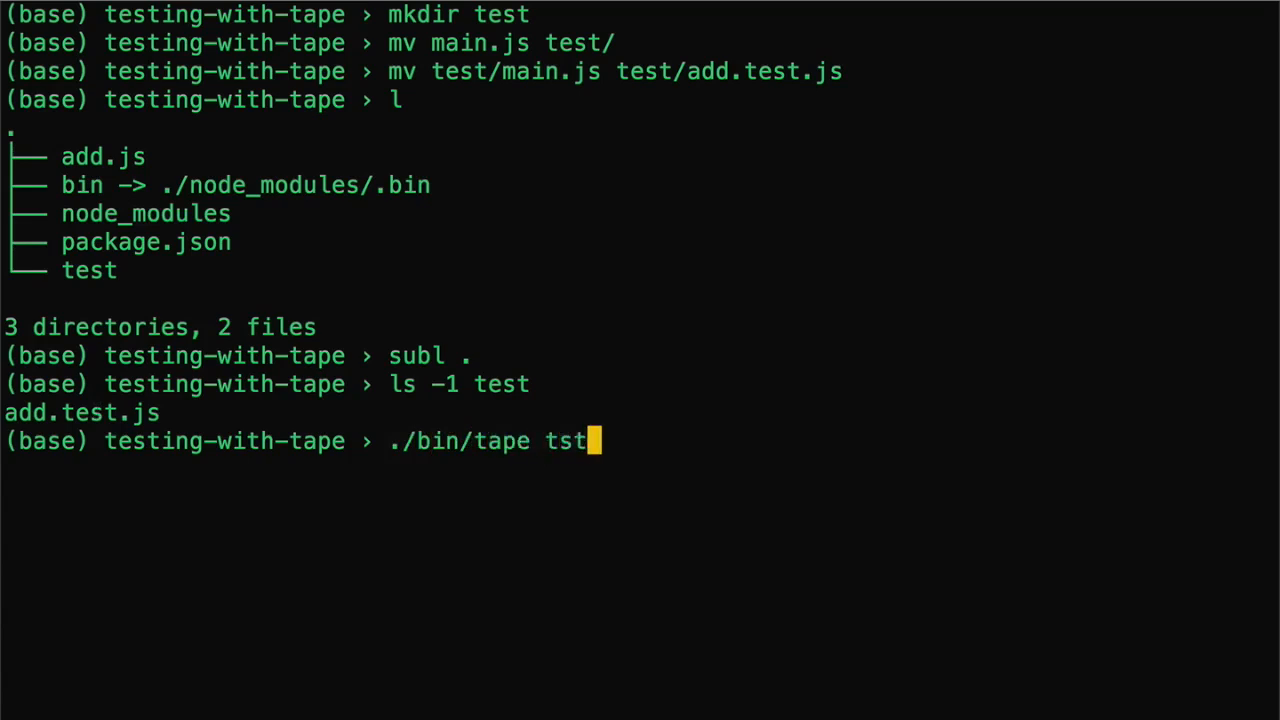
type("est/")
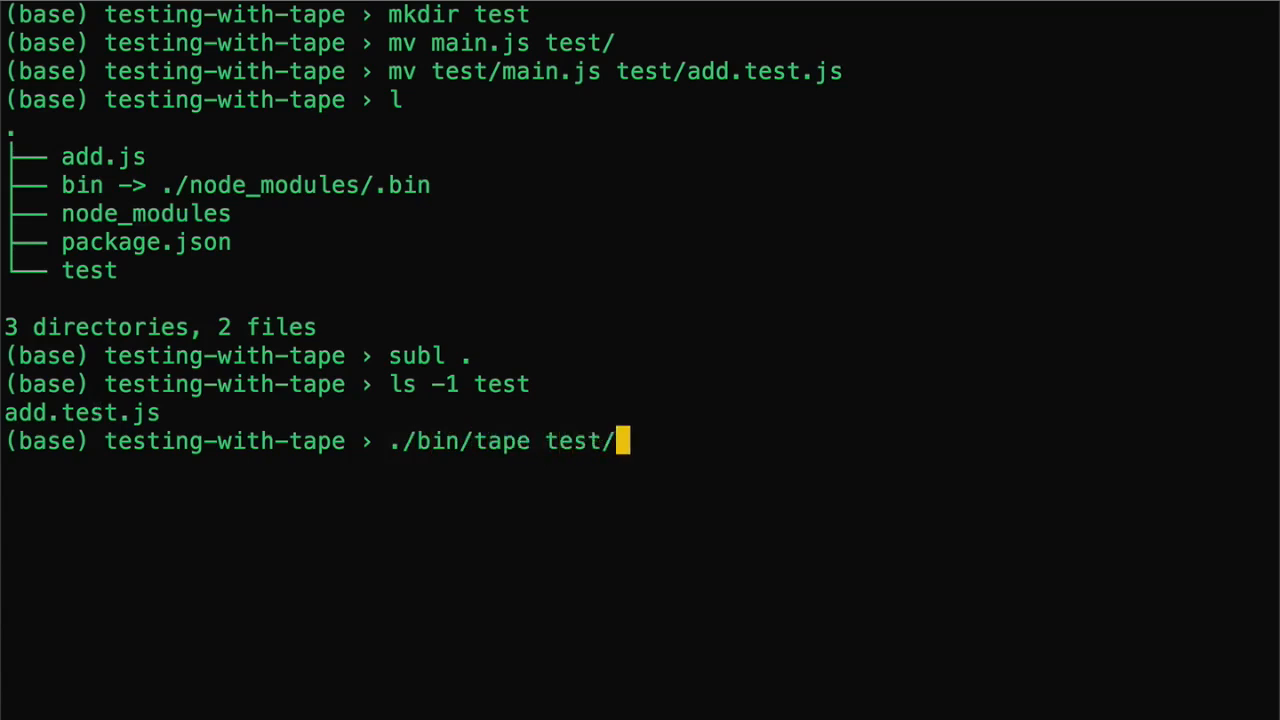
type("**/*.")
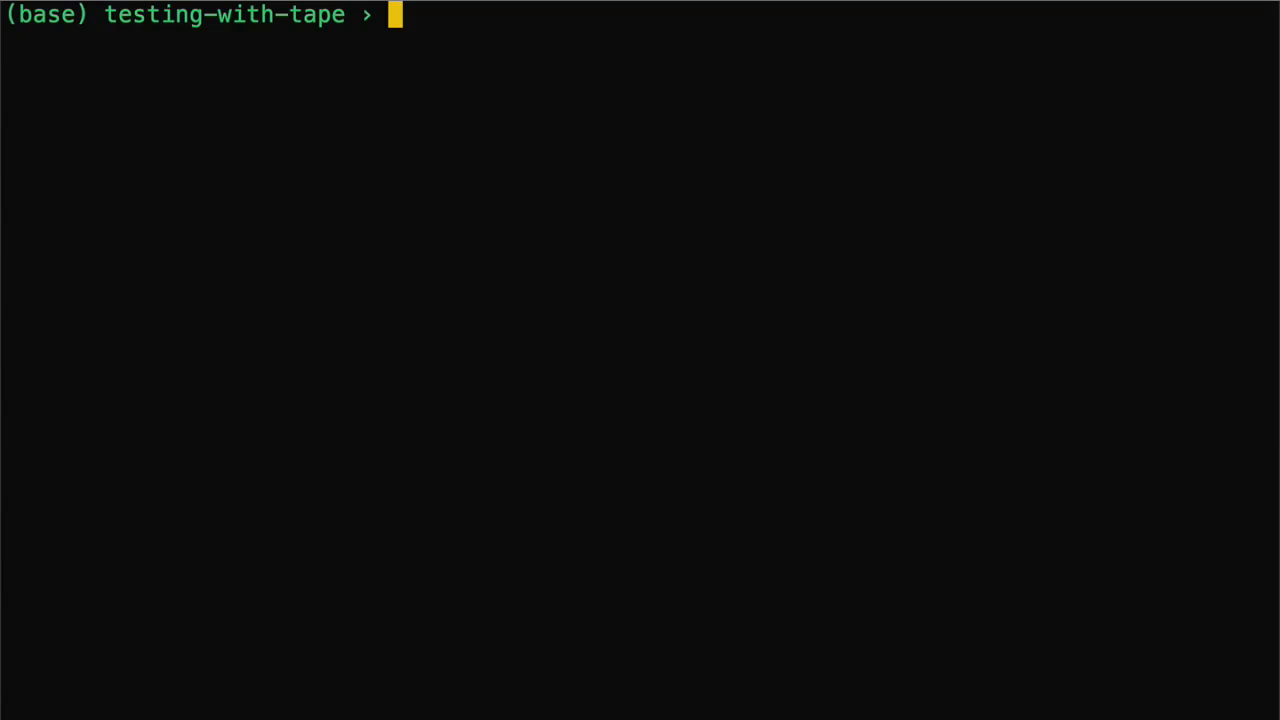
- Draft the nodemon -x tape/tap-simple command, then run npm init accepting the defaults
type("nodemon -x \"./bin/tape test/**/*.test.js | bin/tap-simple\"")
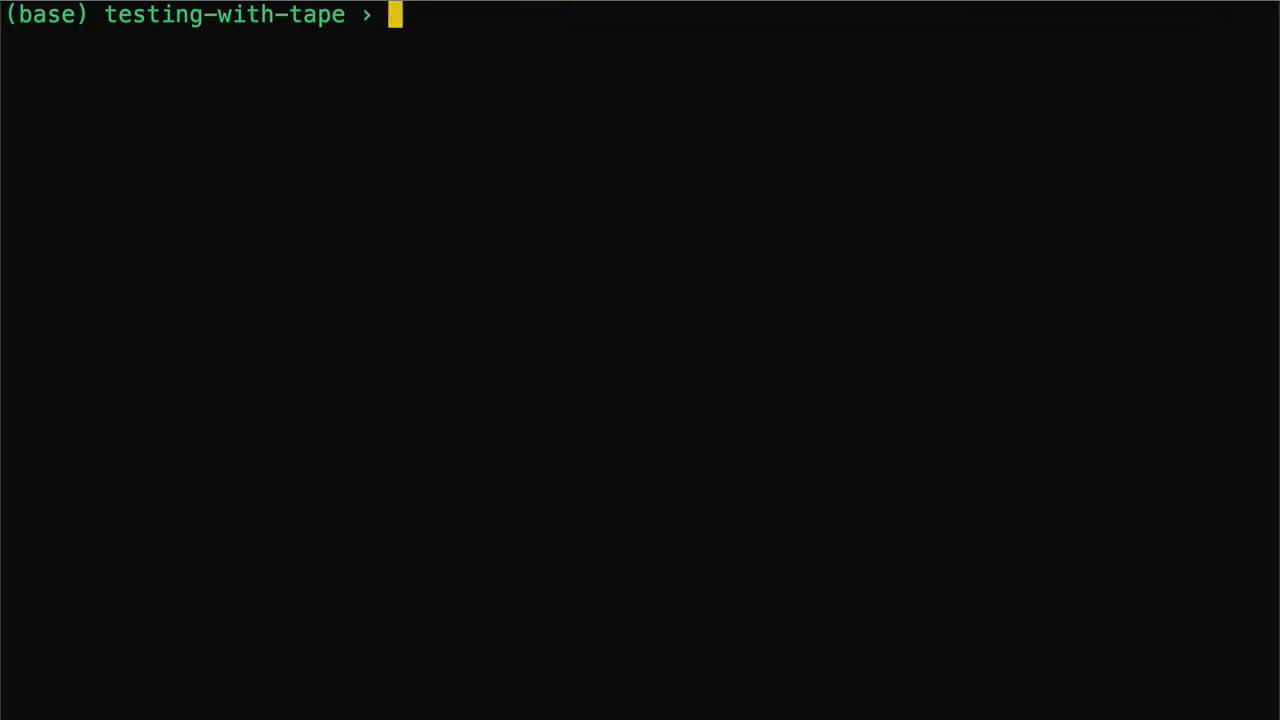
type("npm init")
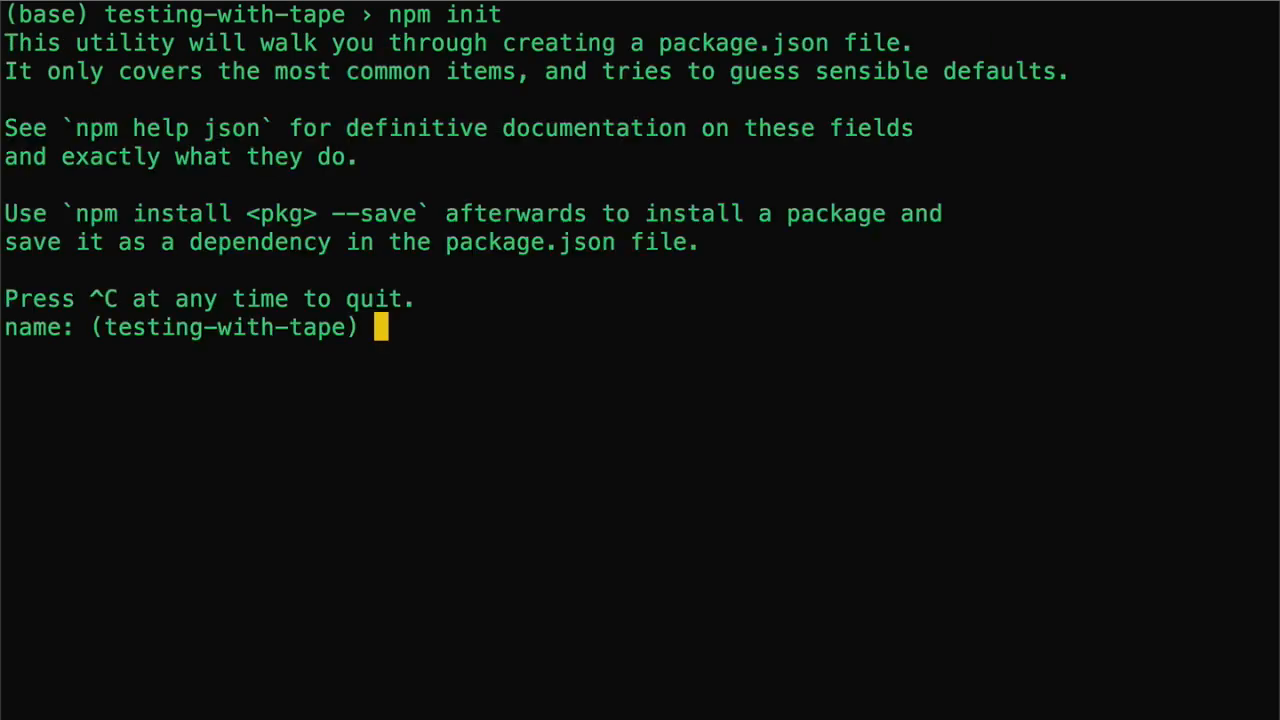
key("Enter")
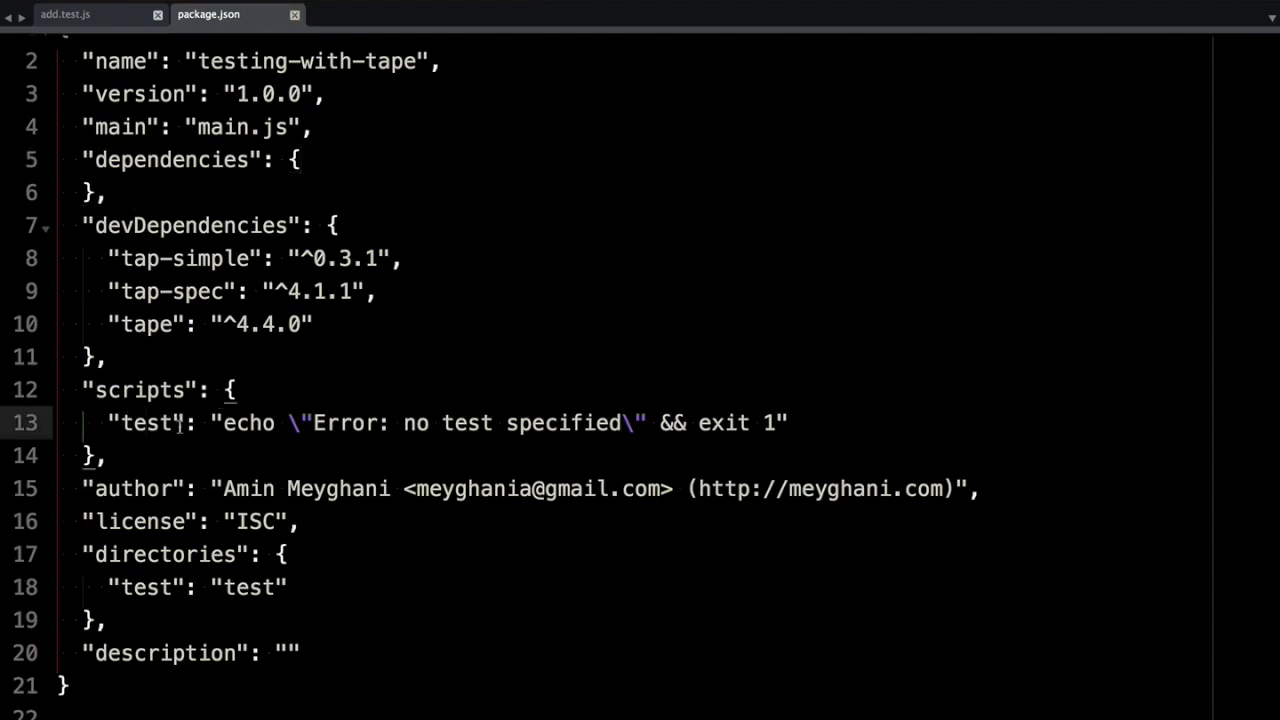
- Add "tdd": nodemon -x "./bin/tape test/**/*.test.js | bin/tap-simple" after the test script
left_click(789, 422)
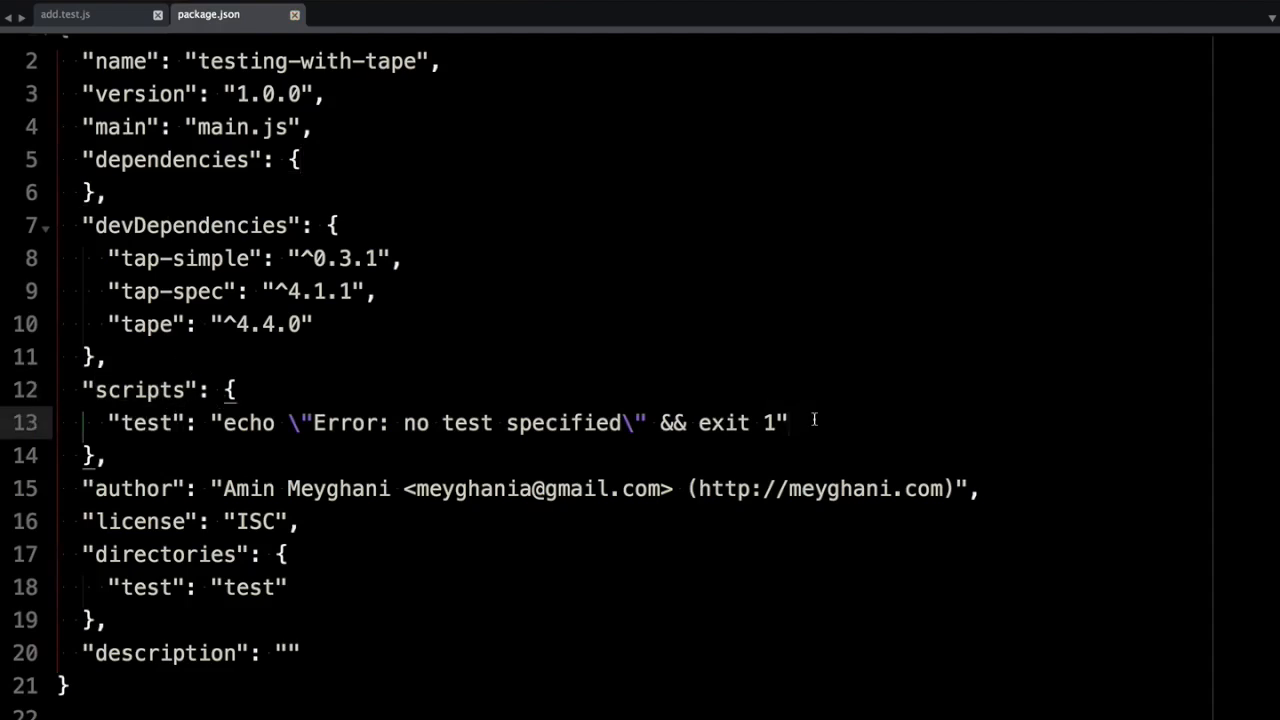
type(",")
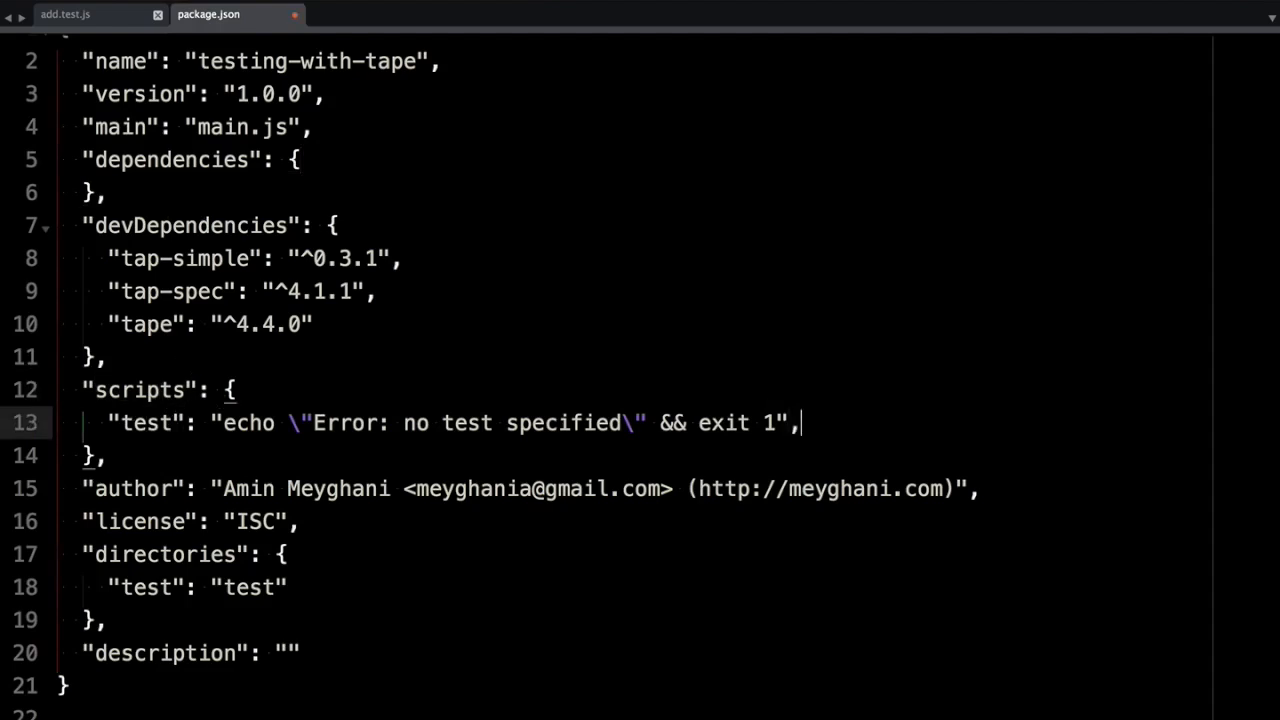
type("\"tdd\":")
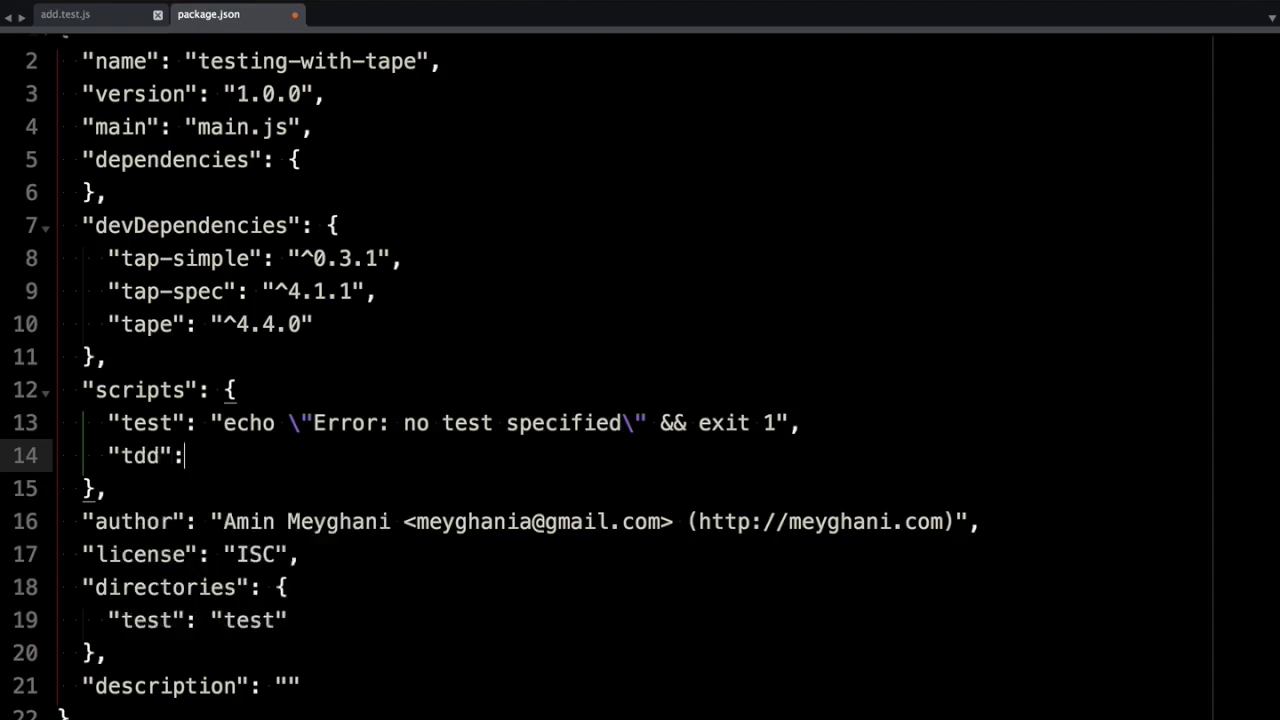
type("\"\"")
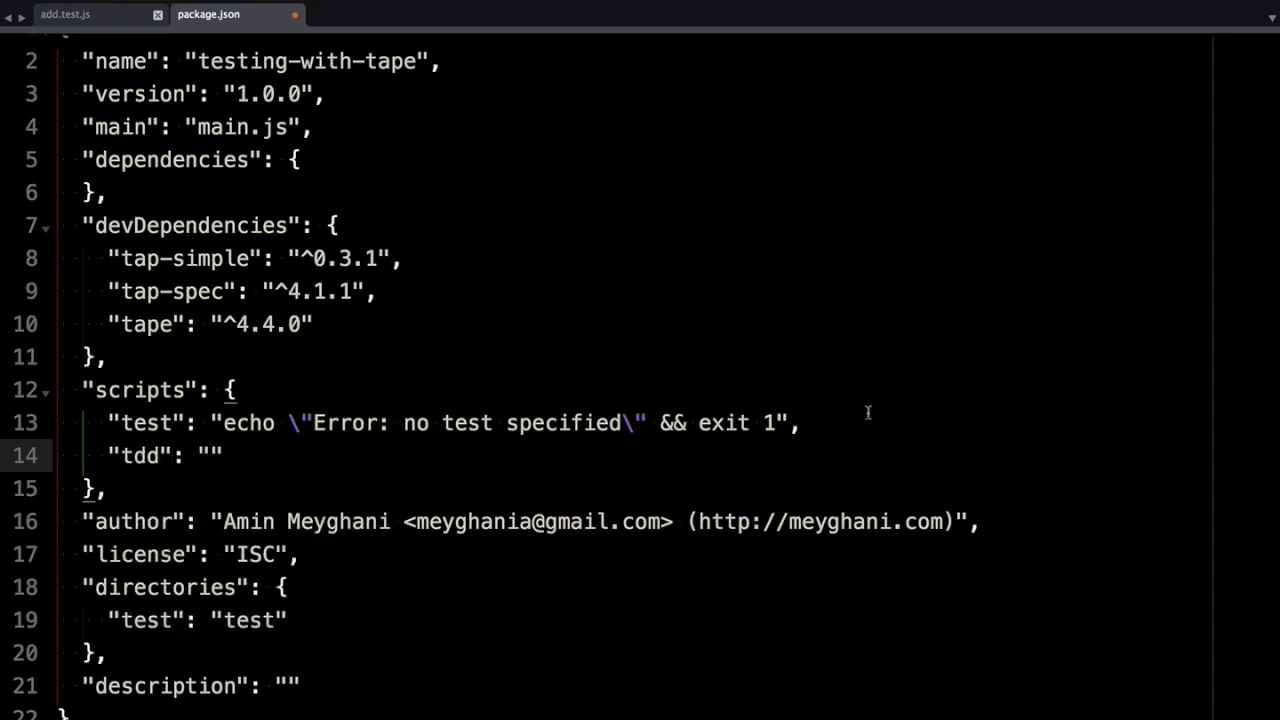
type("nodemon -x \"./bin/tape test/**/*.test.js | bin/tap-simple\"\"")
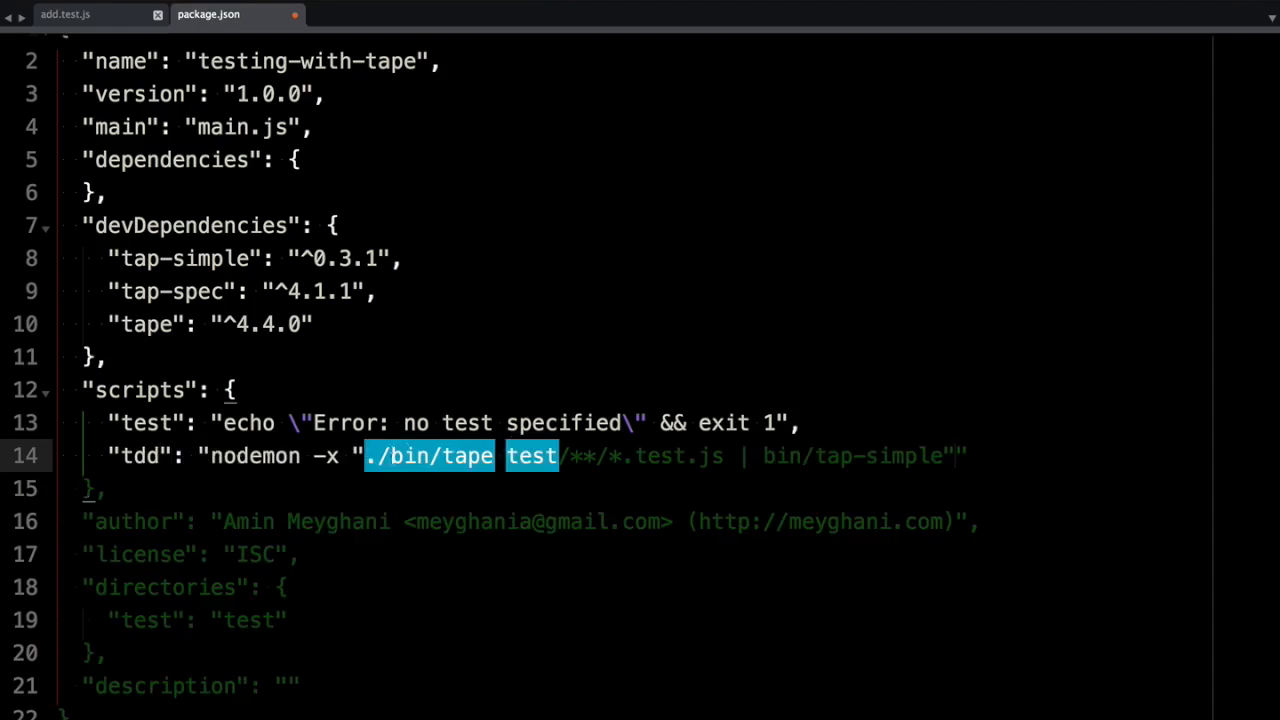
mouse_move(590, 476)
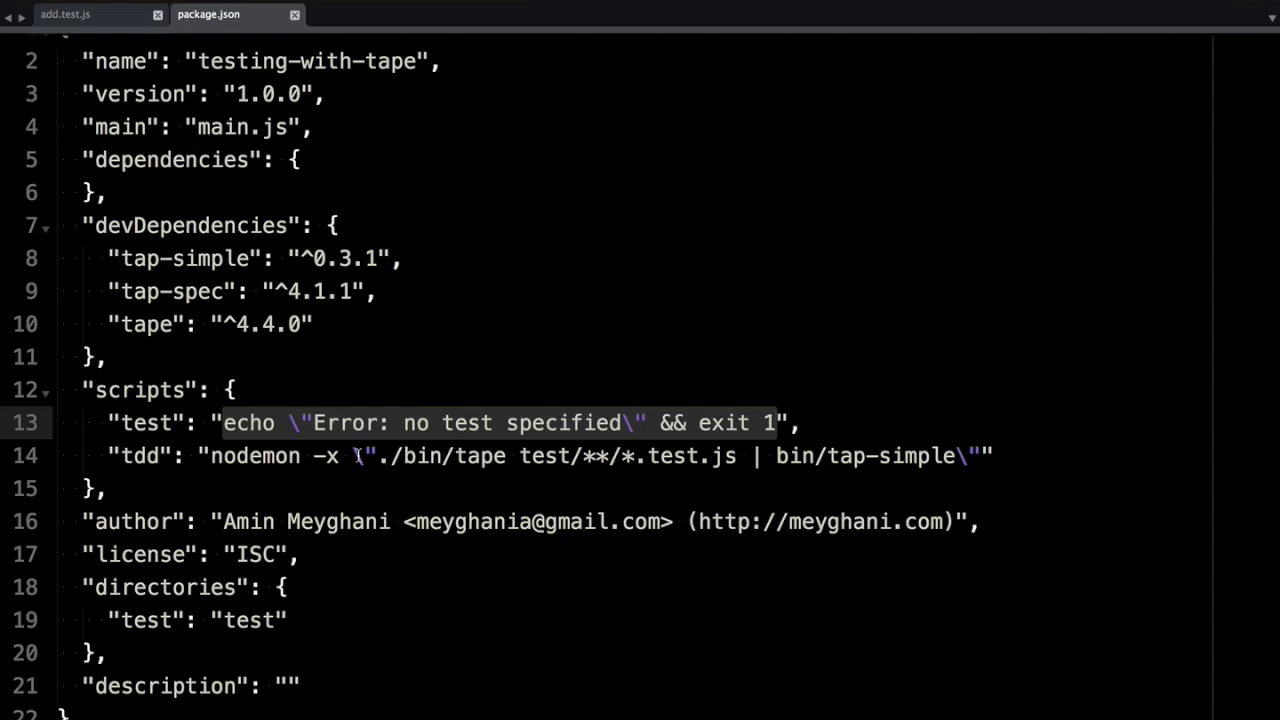
- Set the test script to ./bin/tape test/**/*.test.js | bin/tap-spec, then return to add.test.js
type("./b\",")
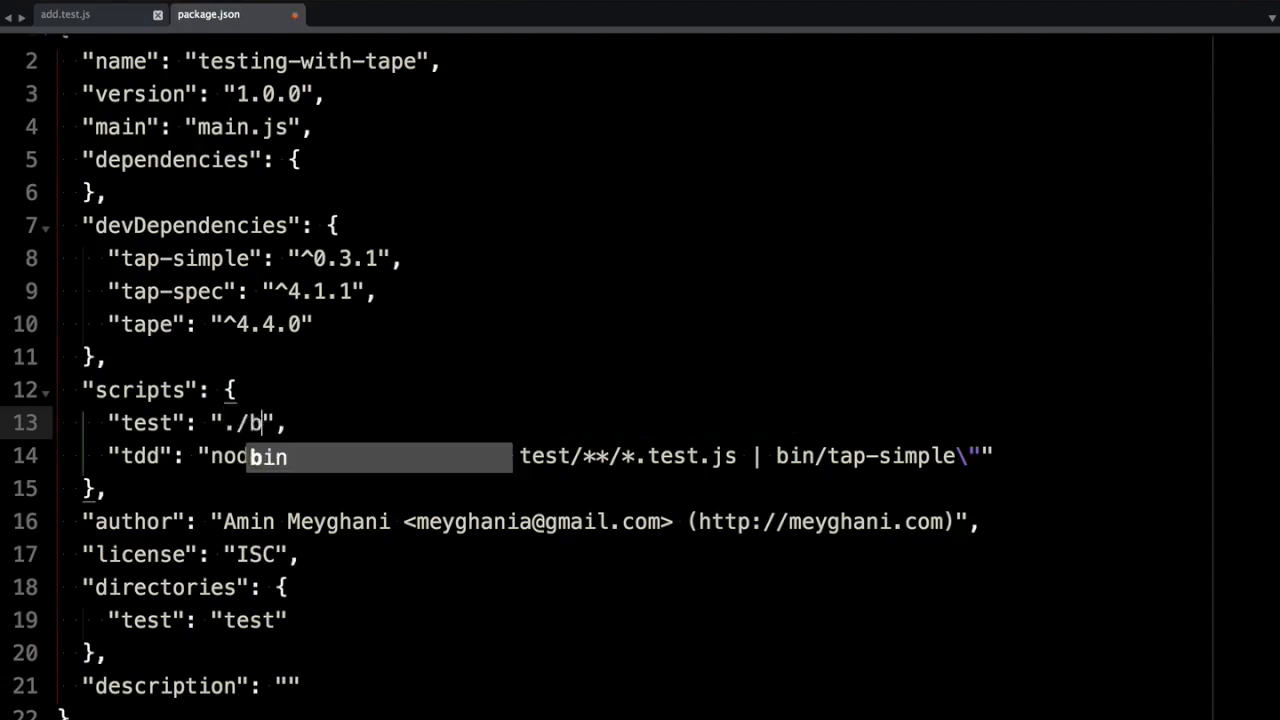
type("in/tape test/")
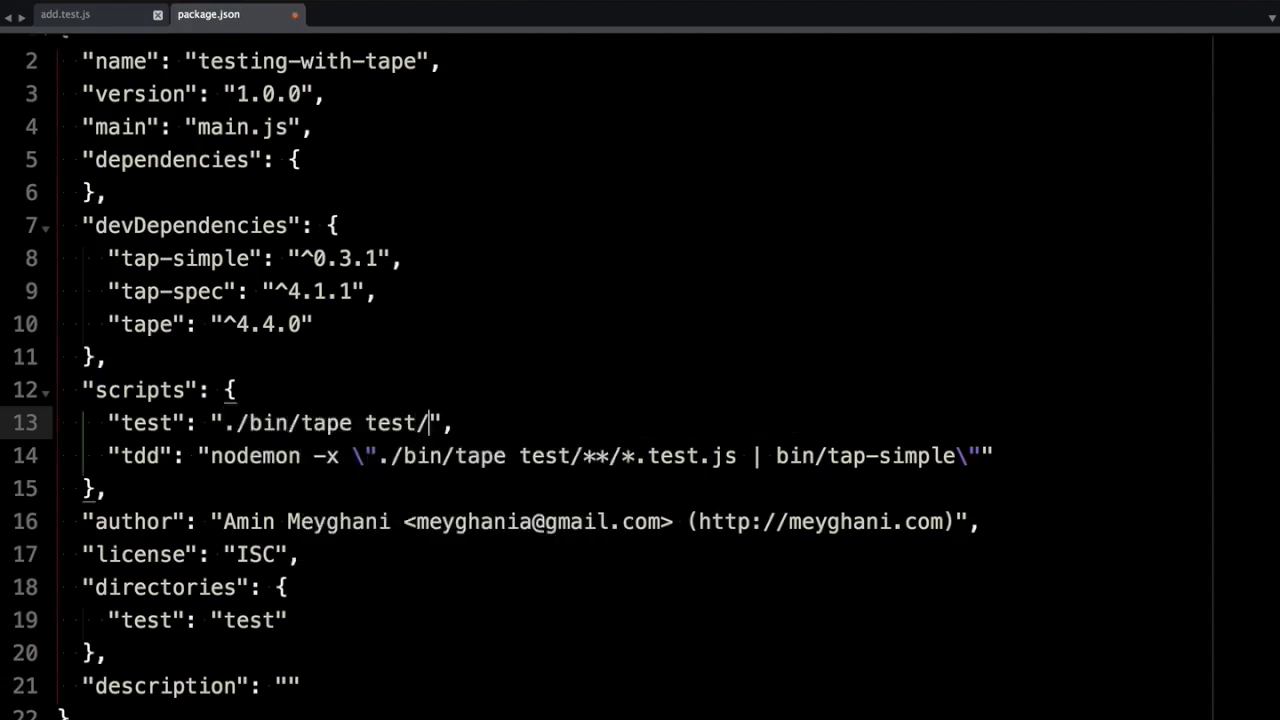
type("**")
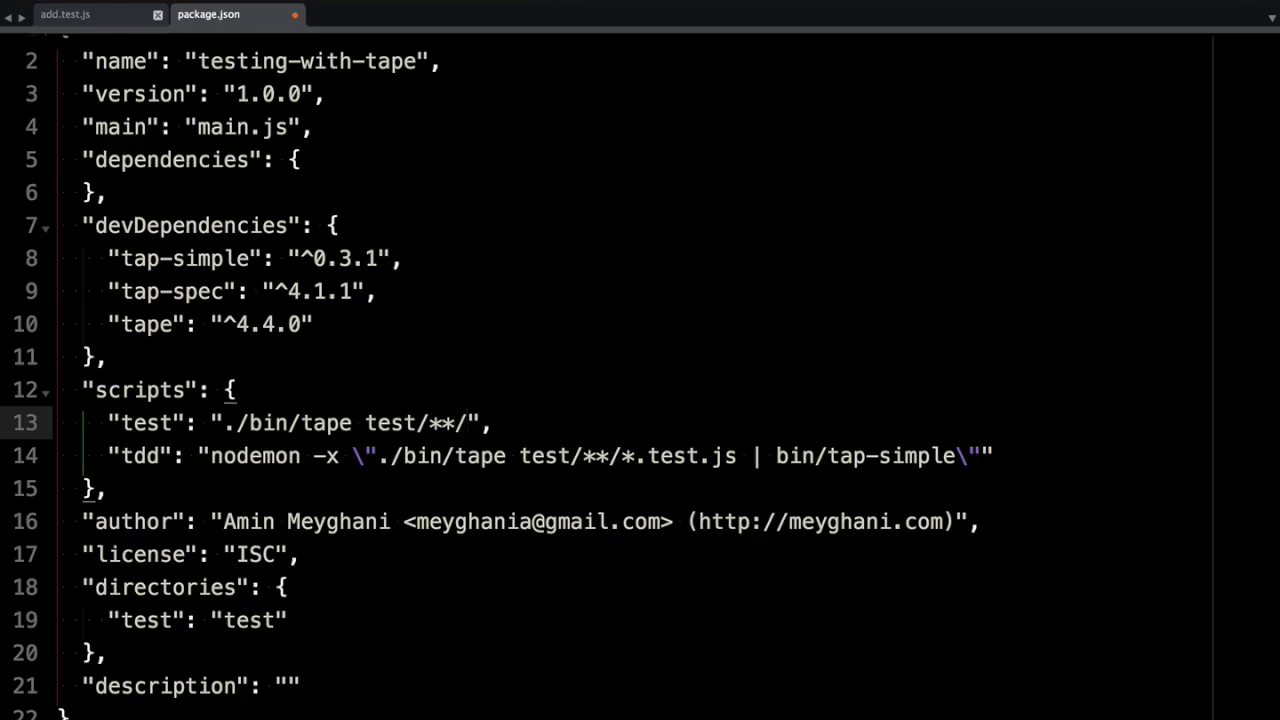
type("*.test.js |")
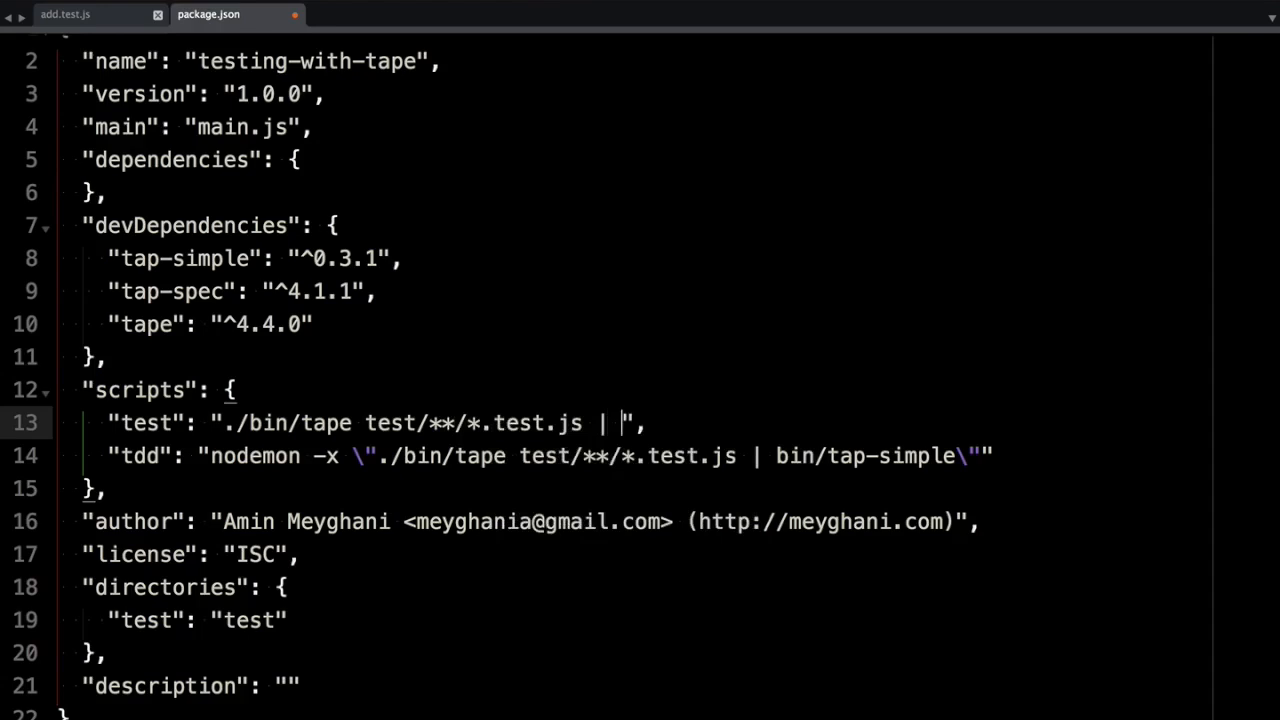
type("bin/tap-spec")
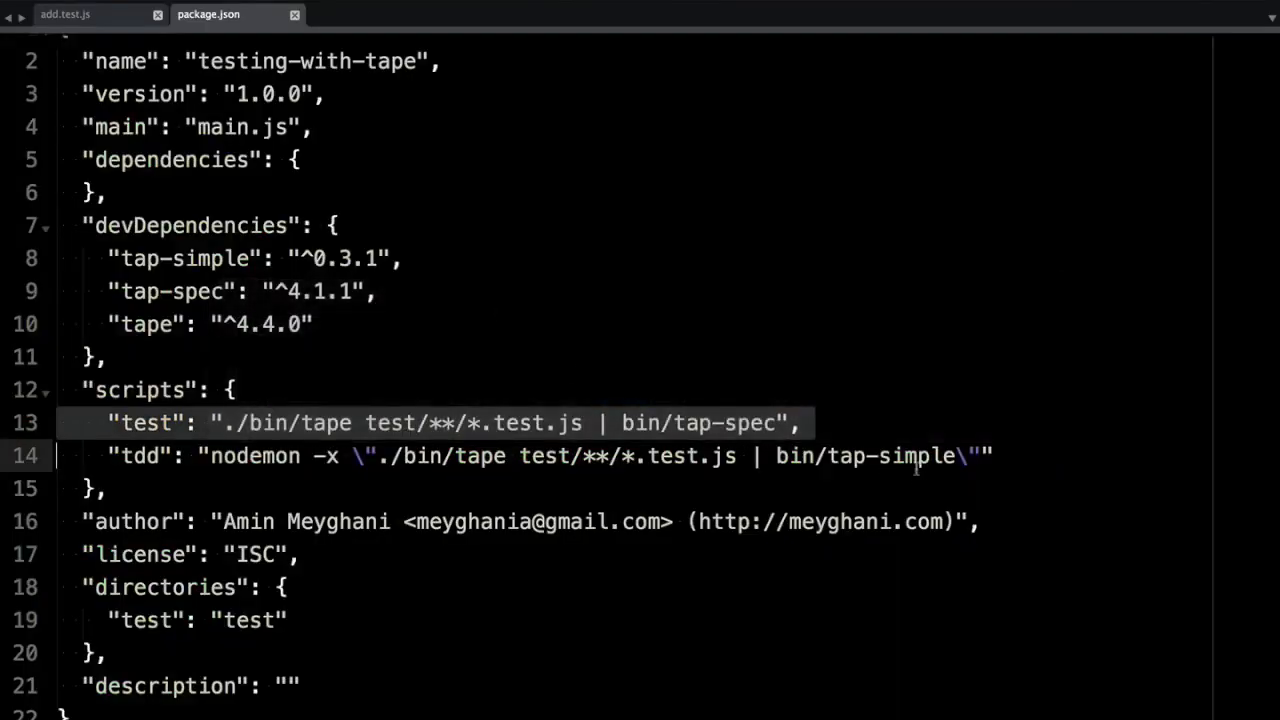
left_click(65, 14)
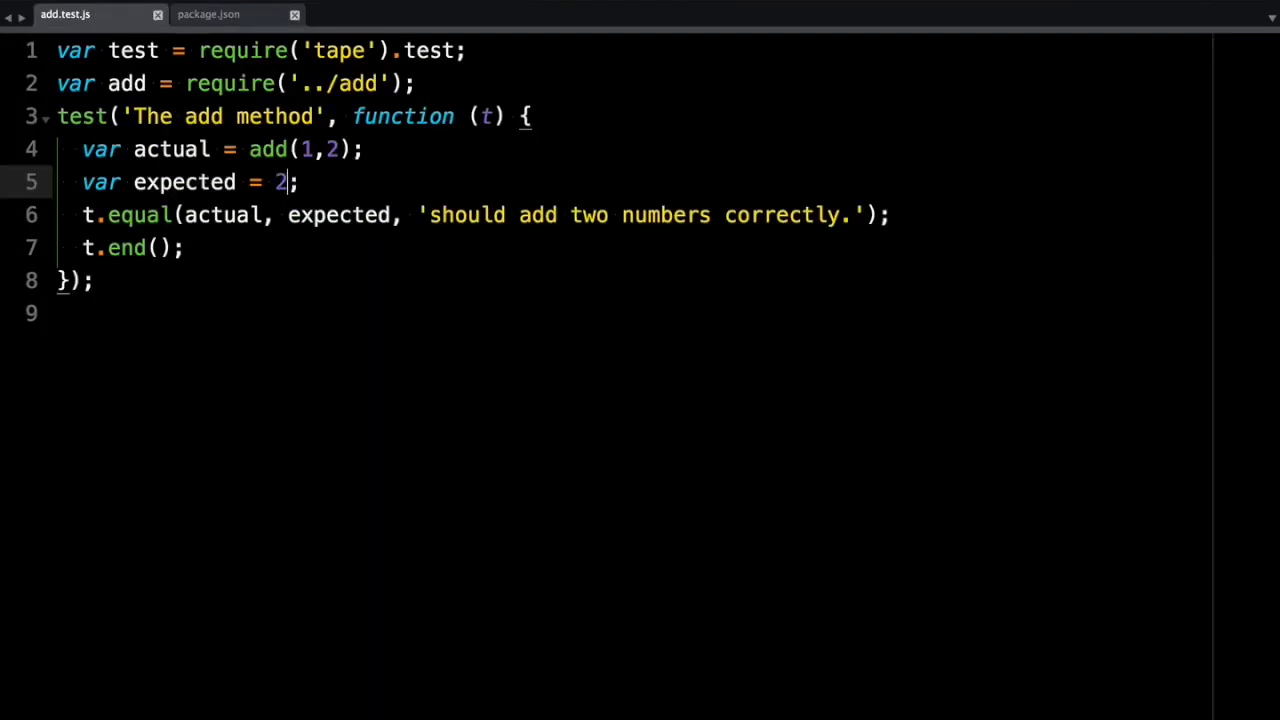